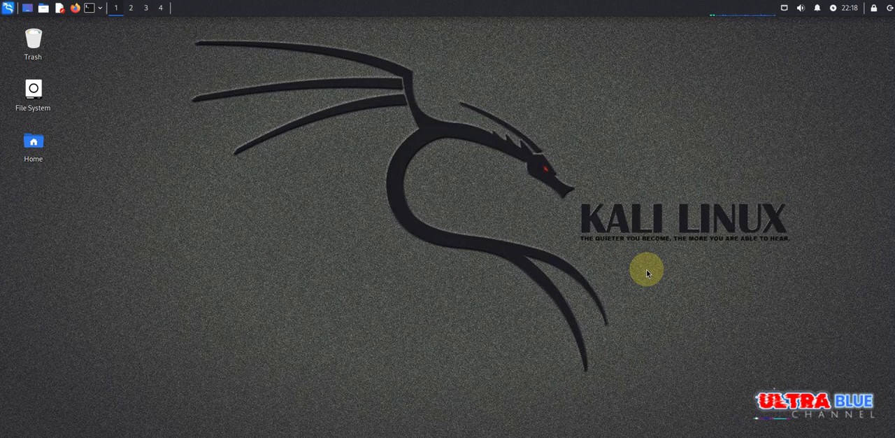
# - Launch a new terminal window from the top panel
pyautogui.click(86, 9)
pyautogui.write('recon-ng')
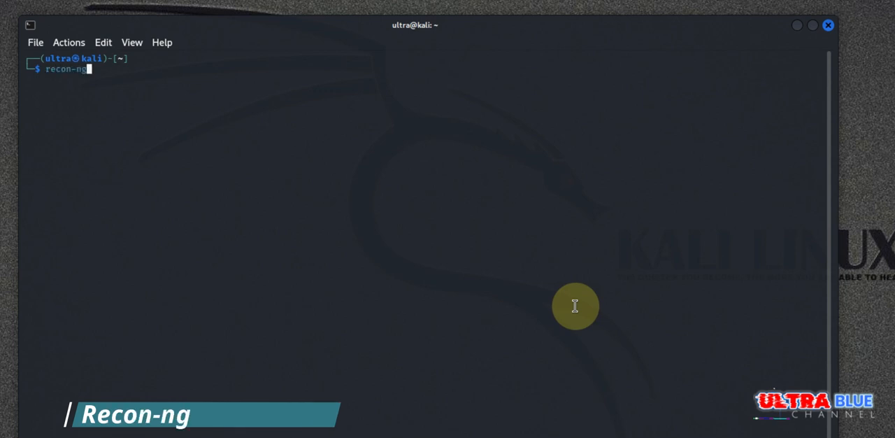
# - Run recon-ng and land at the [recon-ng][default] workspace prompt
pyautogui.press('Return')
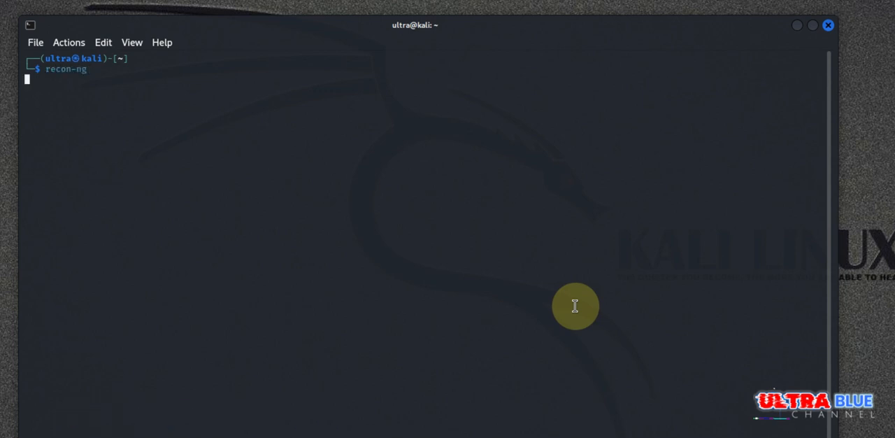
pyautogui.press('Return')
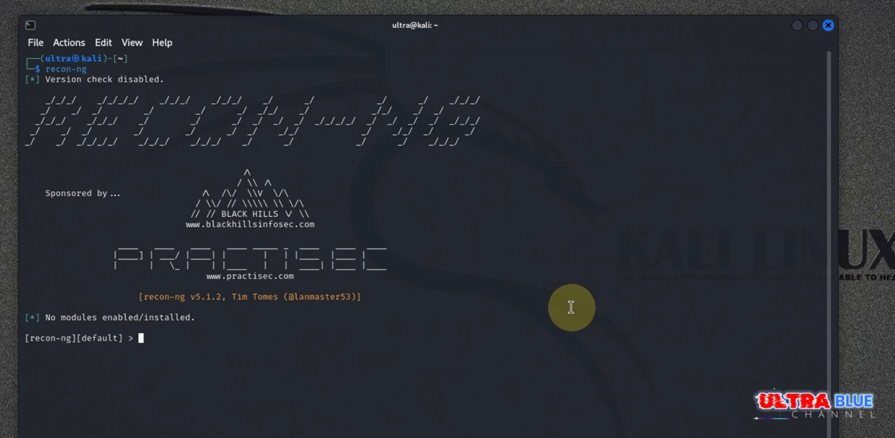
pyautogui.moveTo(542, 299)
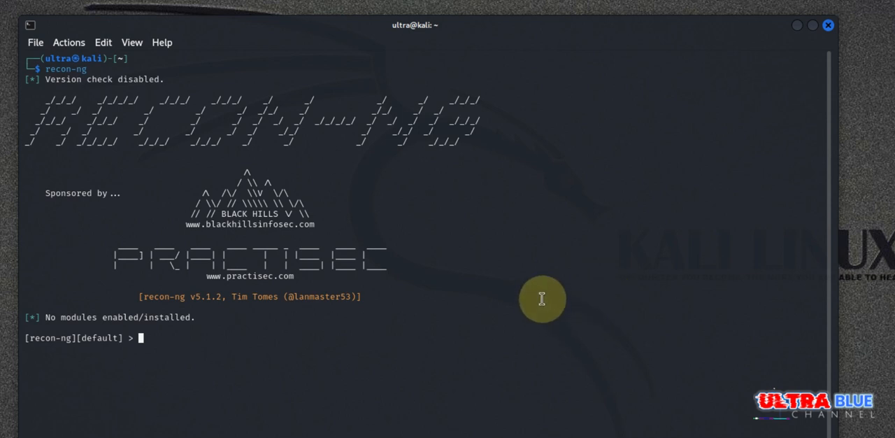
pyautogui.moveTo(481, 369)
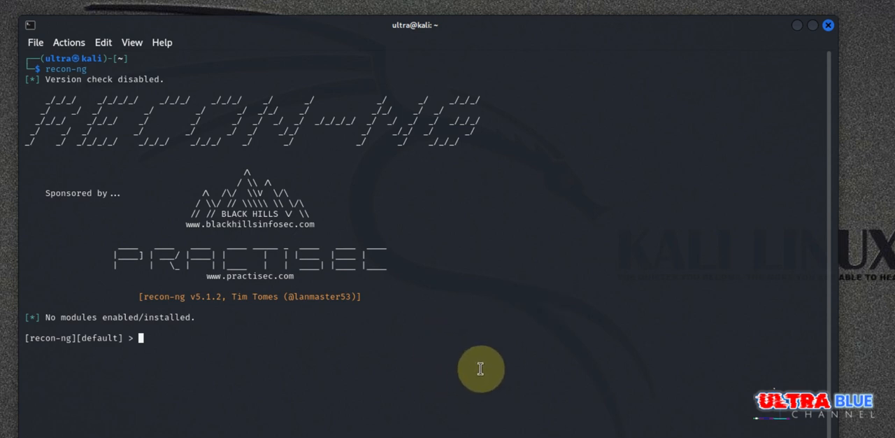
pyautogui.moveTo(345, 367)
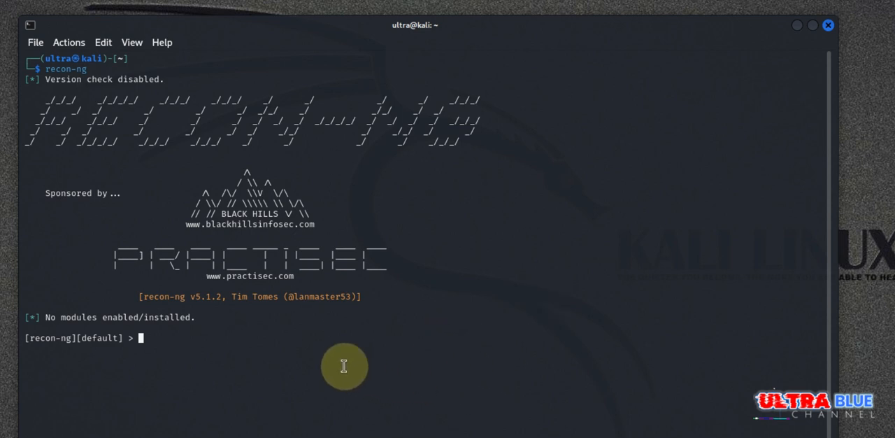
pyautogui.moveTo(351, 373)
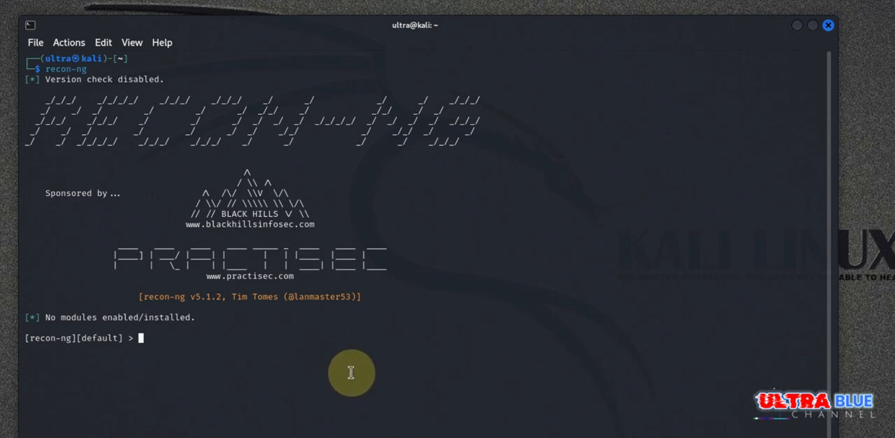
pyautogui.moveTo(341, 383)
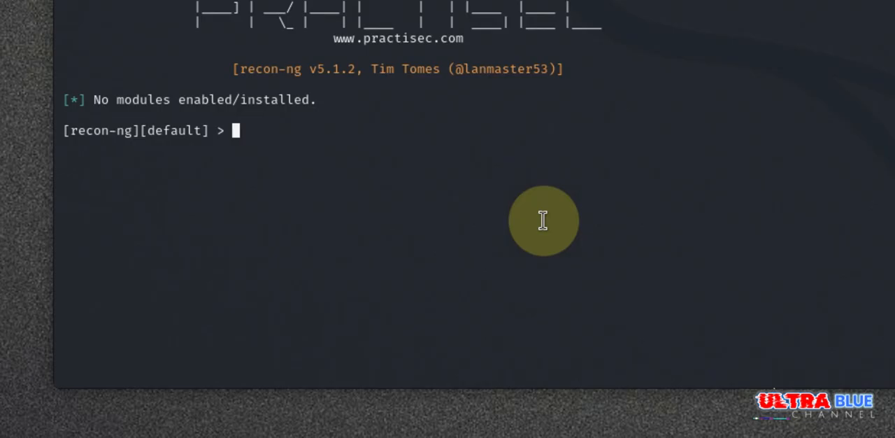
# - Submit 'workspace create example_name', which recon-ng rejects as an invalid command
pyautogui.write('wo')
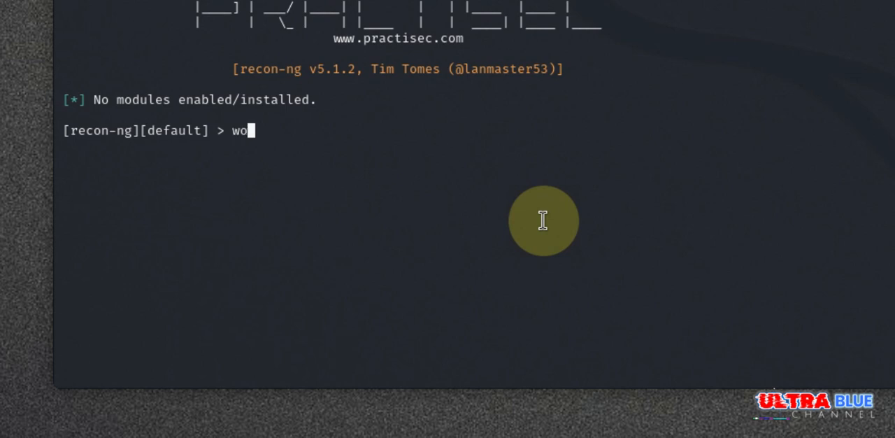
pyautogui.write('rkspace')
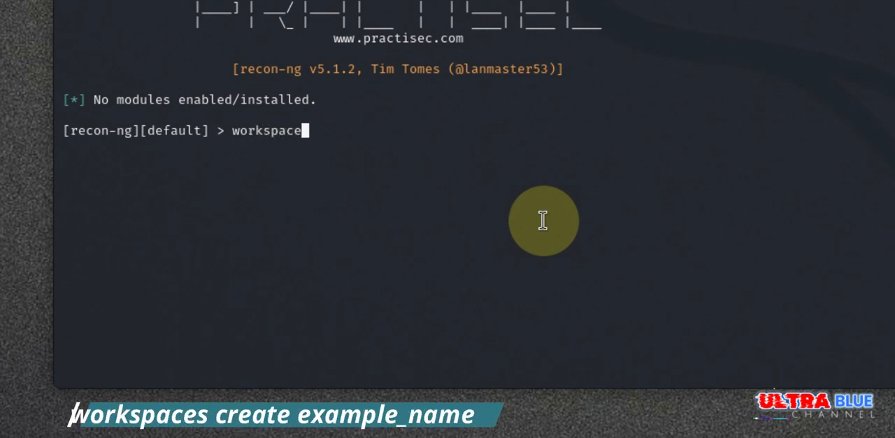
pyautogui.write('crea')
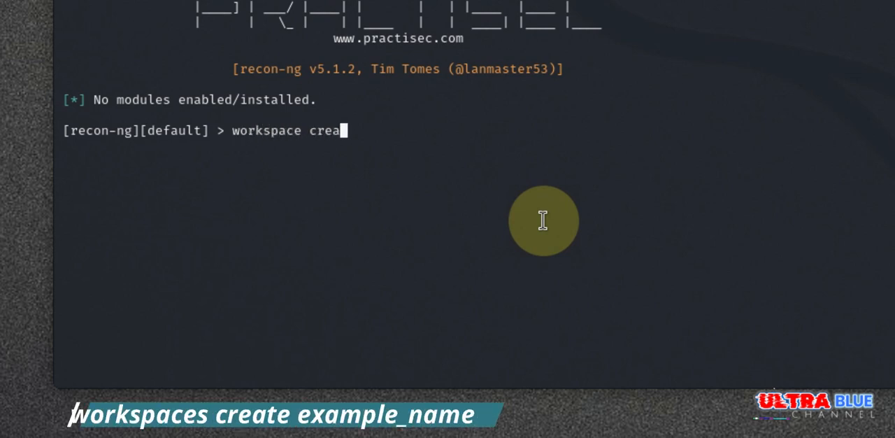
pyautogui.write('te')
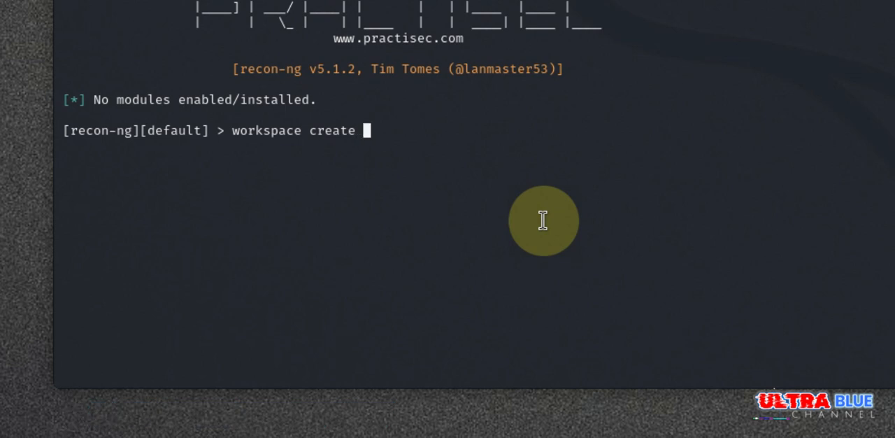
pyautogui.write('e')
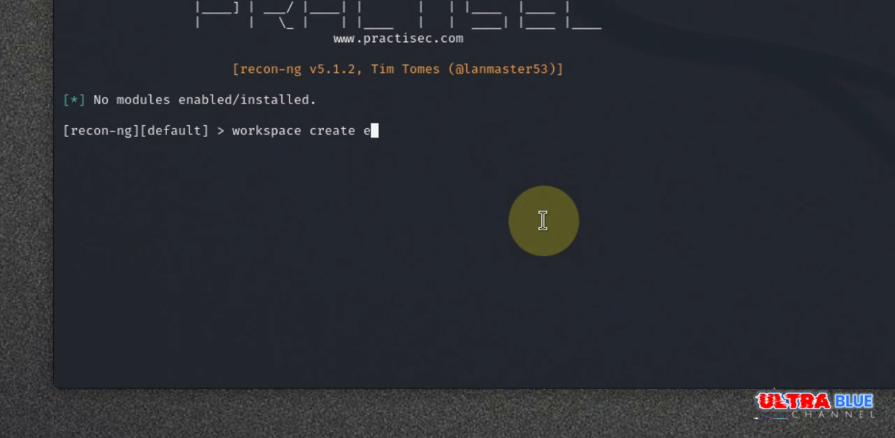
pyautogui.write('xam')
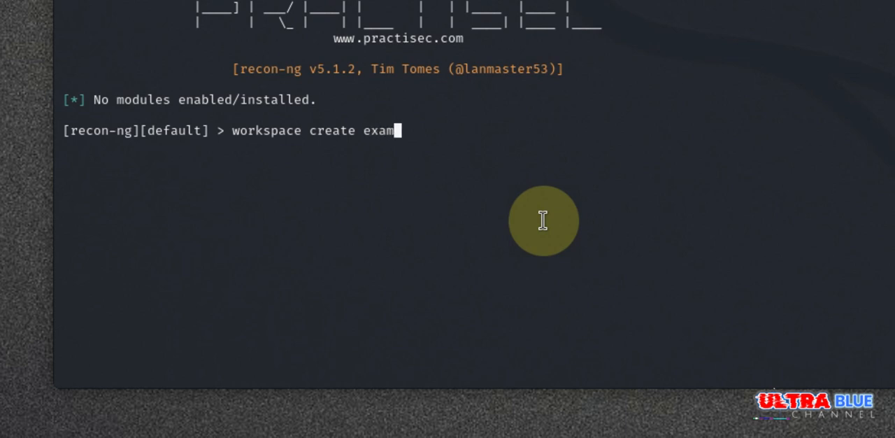
pyautogui.write('le')
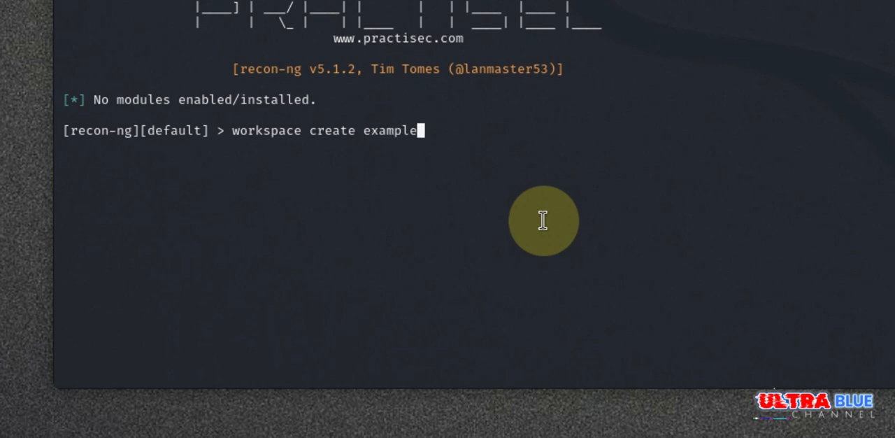
pyautogui.write('_')
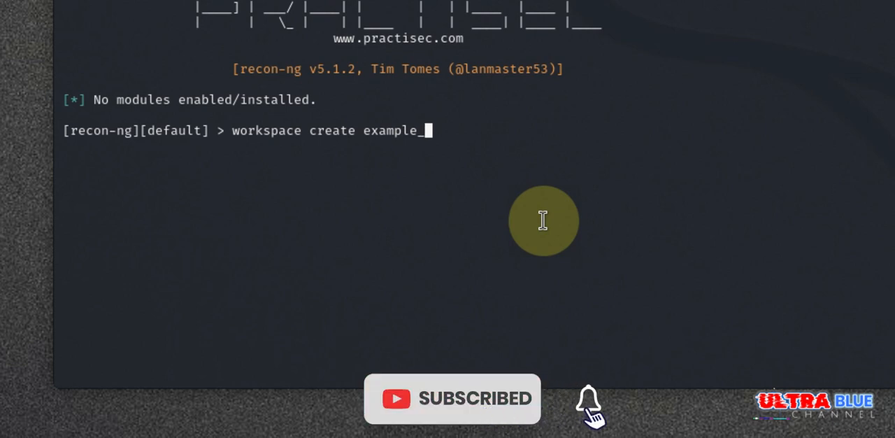
pyautogui.write('name')
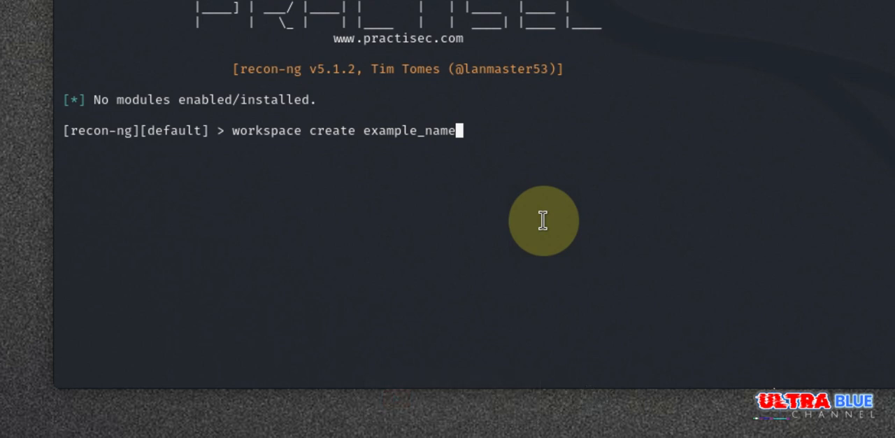
pyautogui.press('Return')
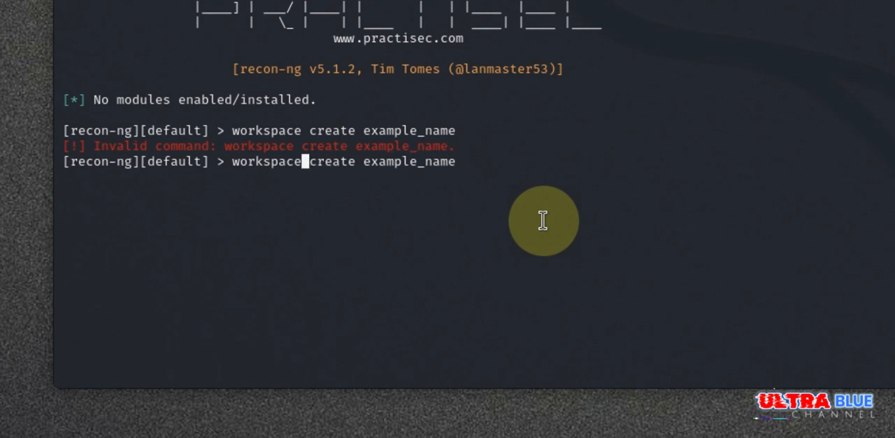
# - Recall the command, correct it to 'workspaces create example_name' and resubmit
pyautogui.write('s')
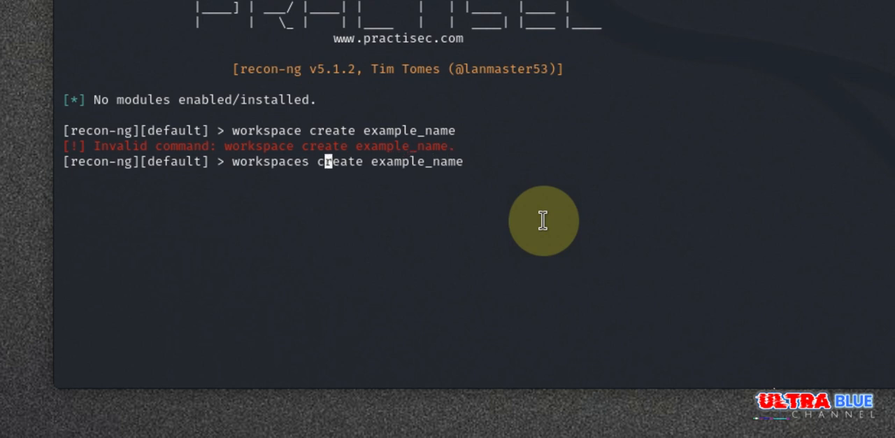
pyautogui.press('Return')
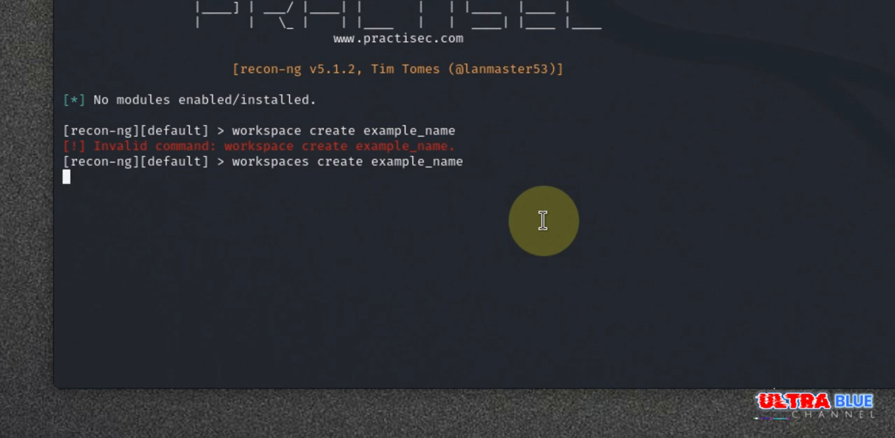
# - Confirm the prompt switches to the new example_name workspace
pyautogui.press('Return')
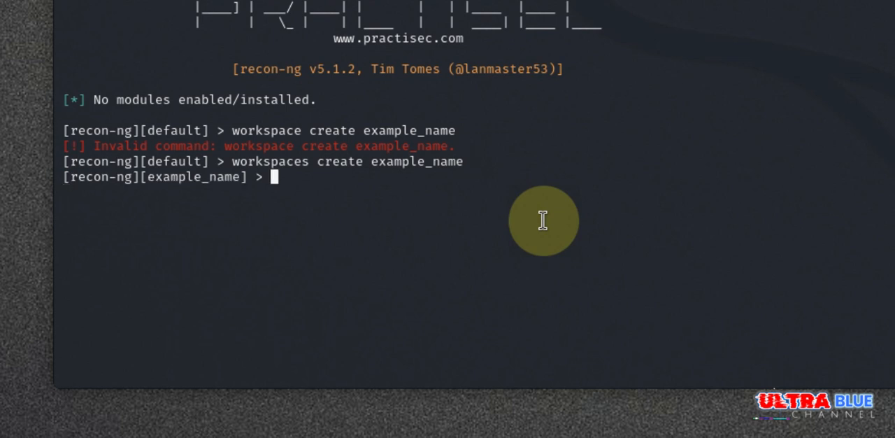
pyautogui.moveTo(165, 190)
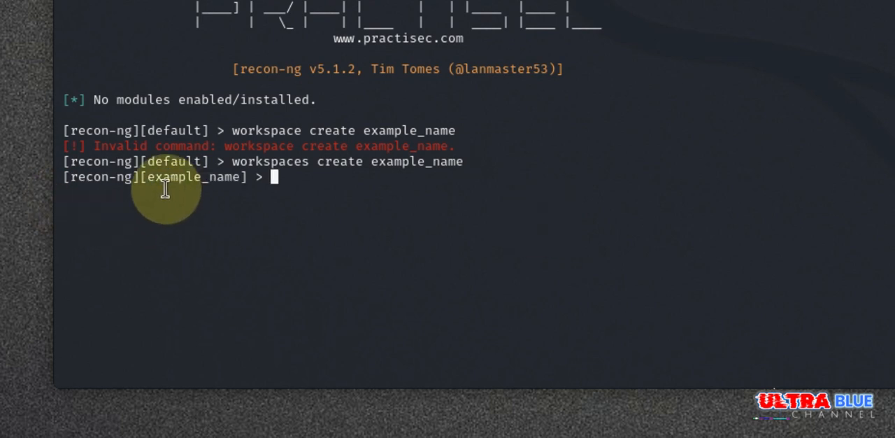
pyautogui.moveTo(384, 160)
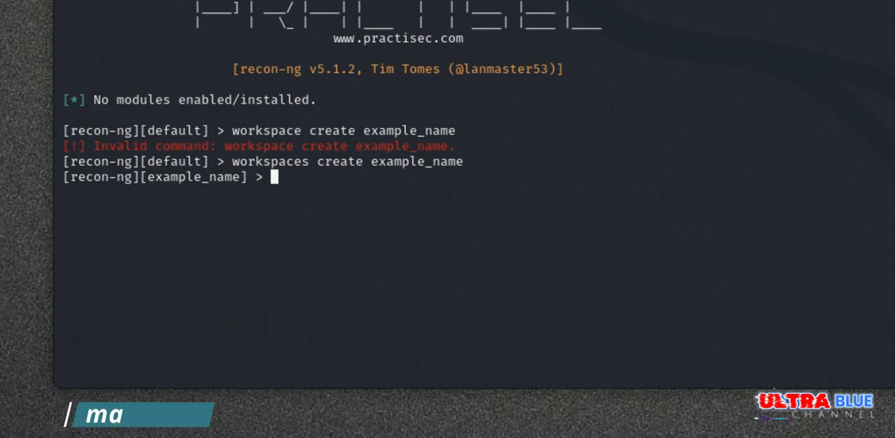
# - Run the bare marketplace command to list its info, install, refresh, remove and search subcommands
pyautogui.write('market')
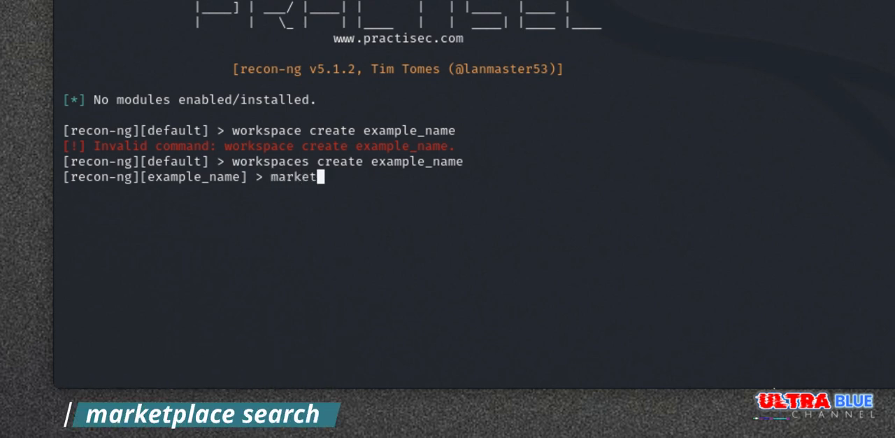
pyautogui.write('place')
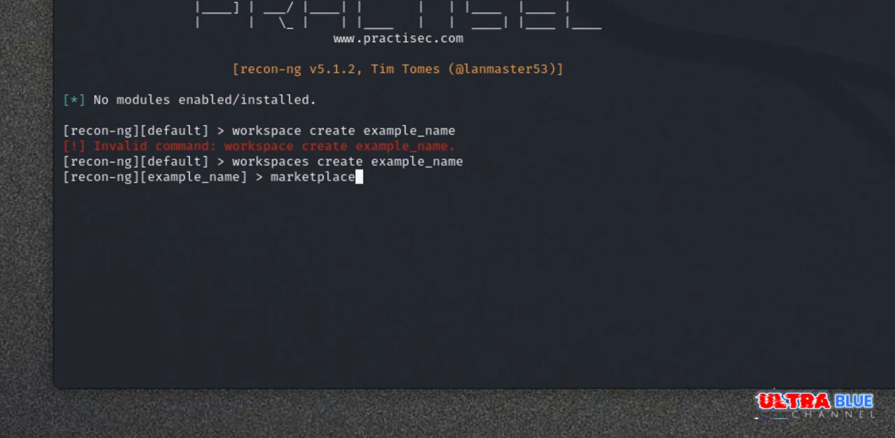
pyautogui.press('Return')
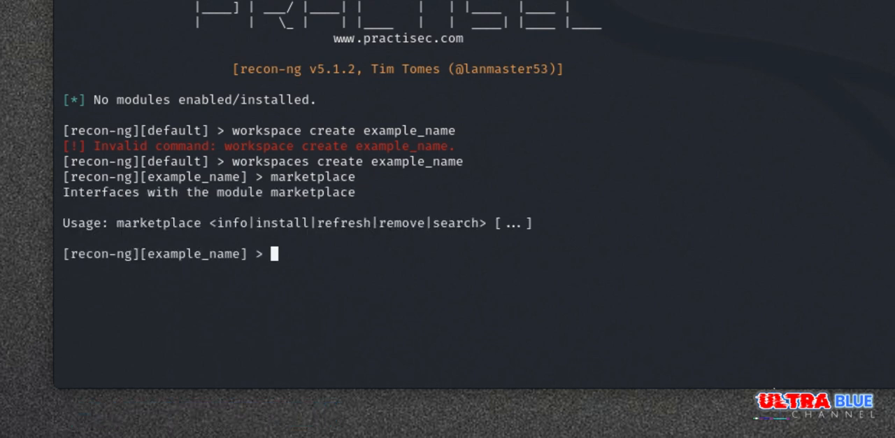
pyautogui.moveTo(117, 224)
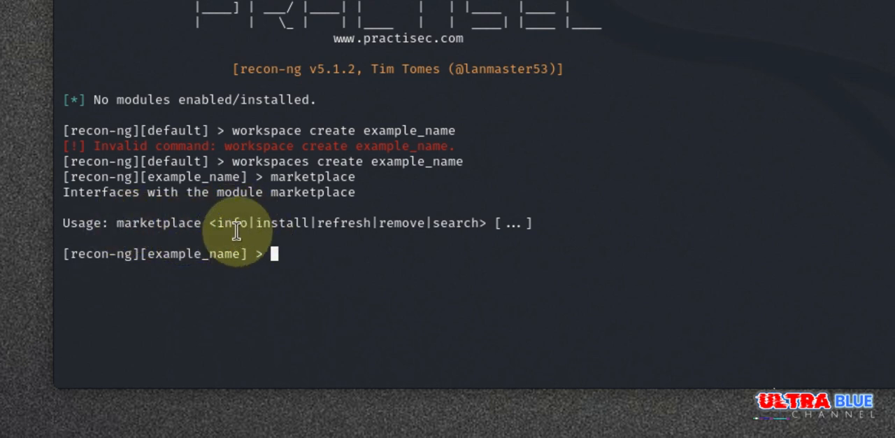
pyautogui.moveTo(386, 249)
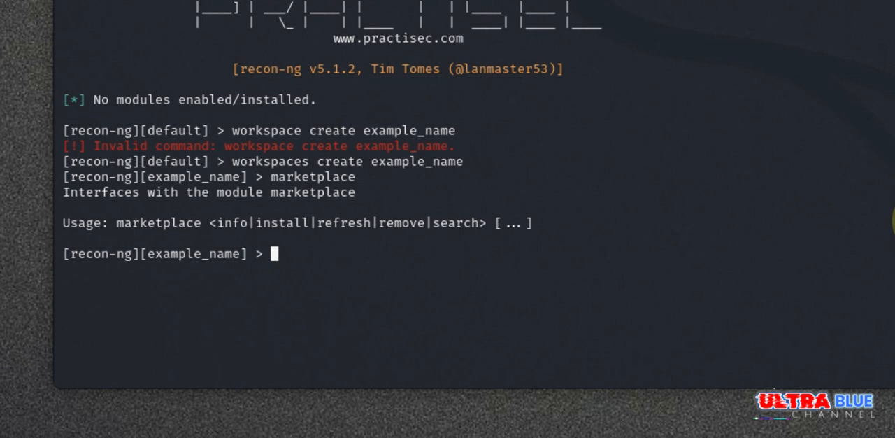
# - Search the marketplace for ssl, listing ssl_san, ssltools and ssl_scan as not installed
pyautogui.write('marke')
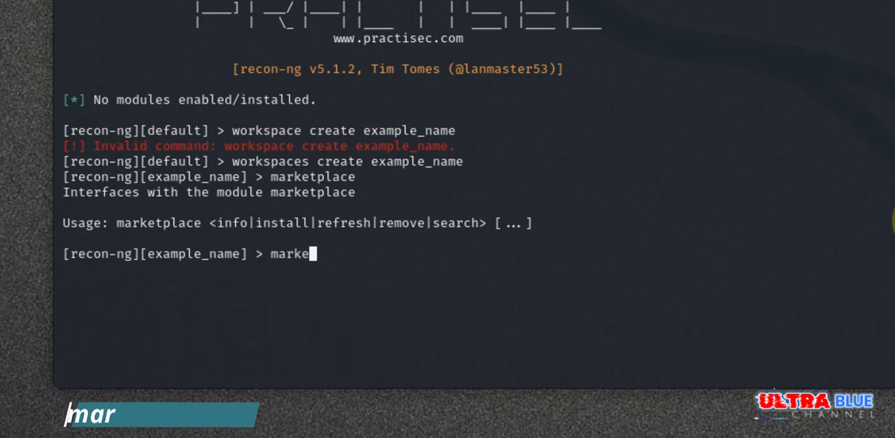
pyautogui.write('tplace')
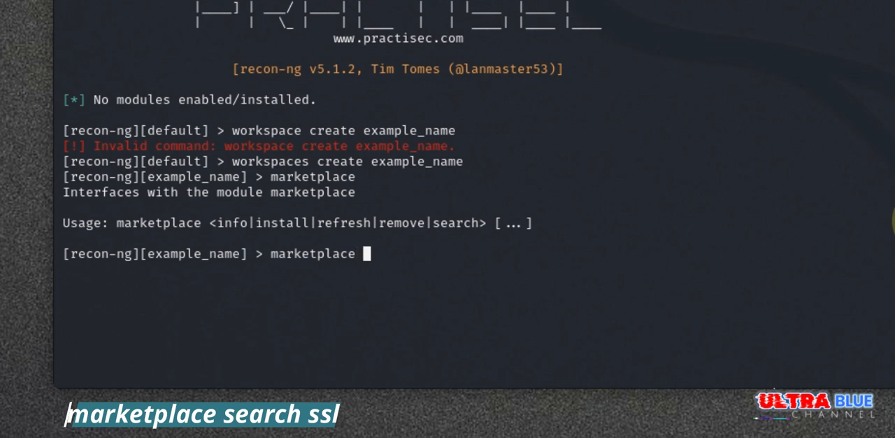
pyautogui.write('search')
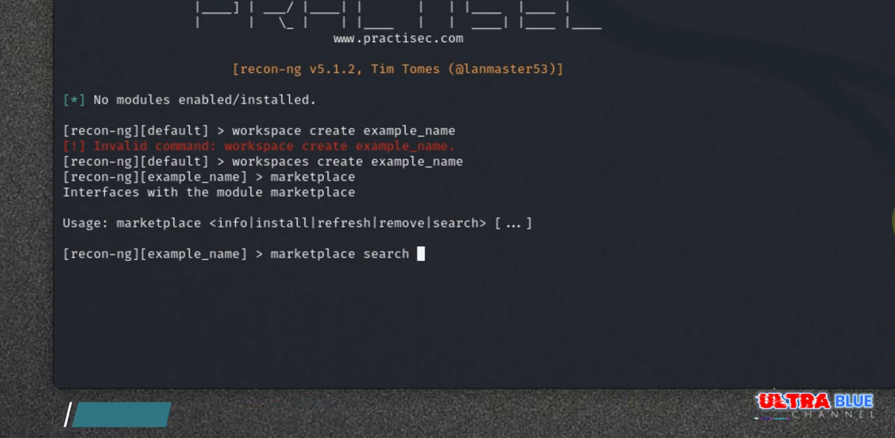
pyautogui.write('ssl')
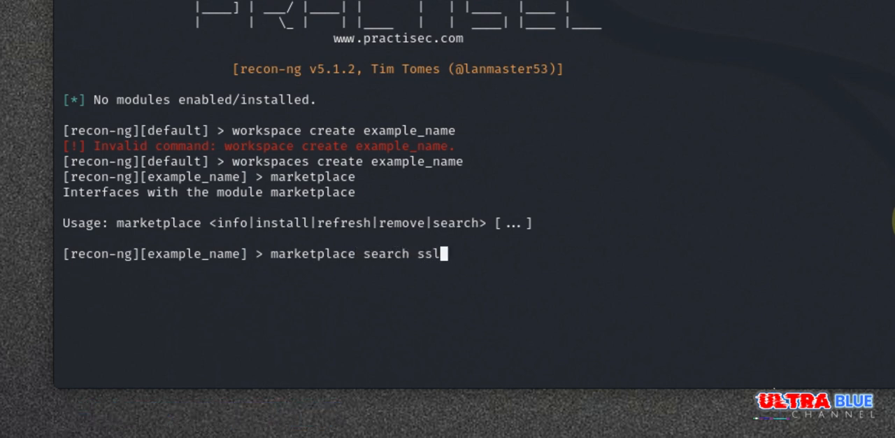
pyautogui.press('Return')
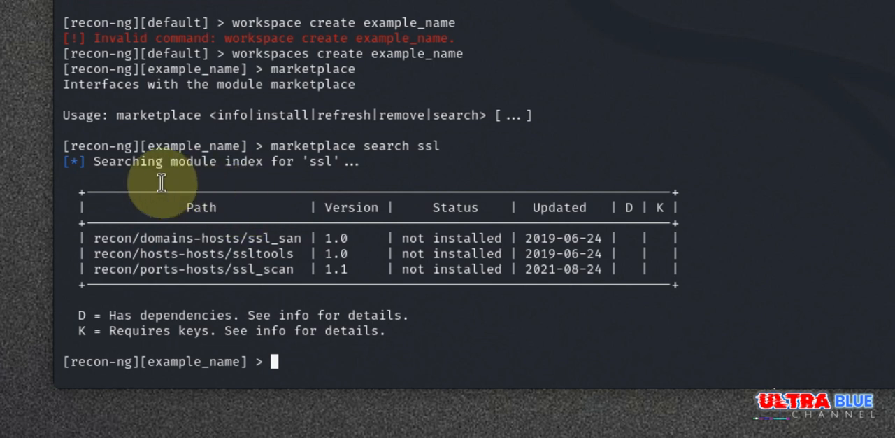
pyautogui.moveTo(391, 193)
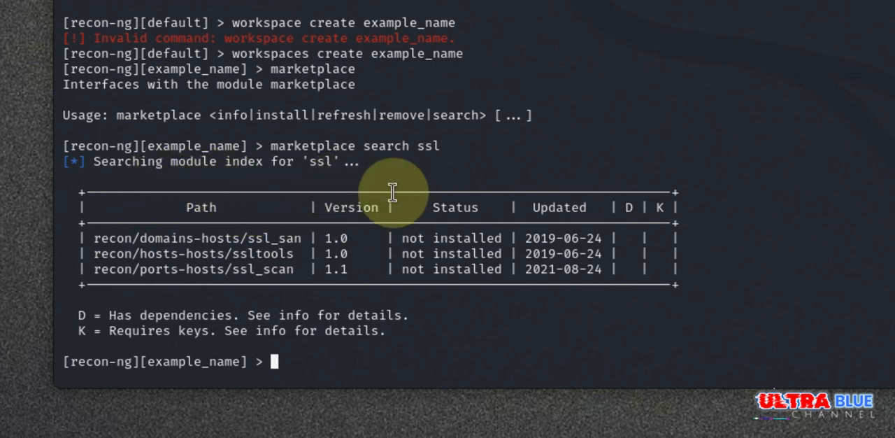
pyautogui.moveTo(151, 252)
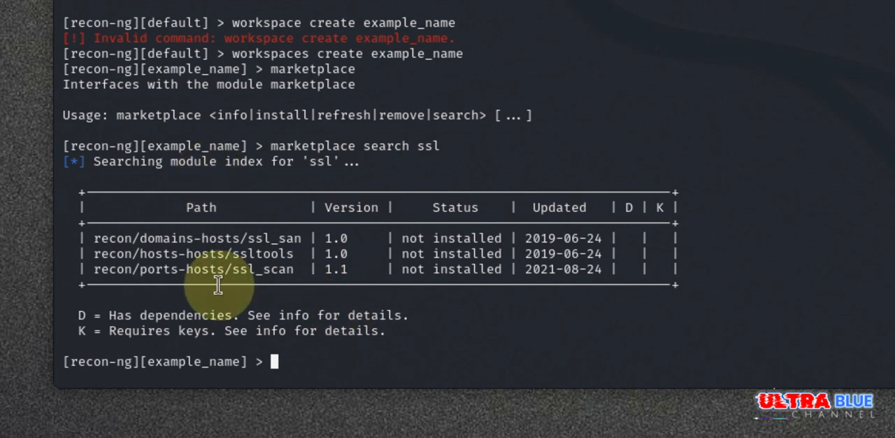
pyautogui.moveTo(437, 227)
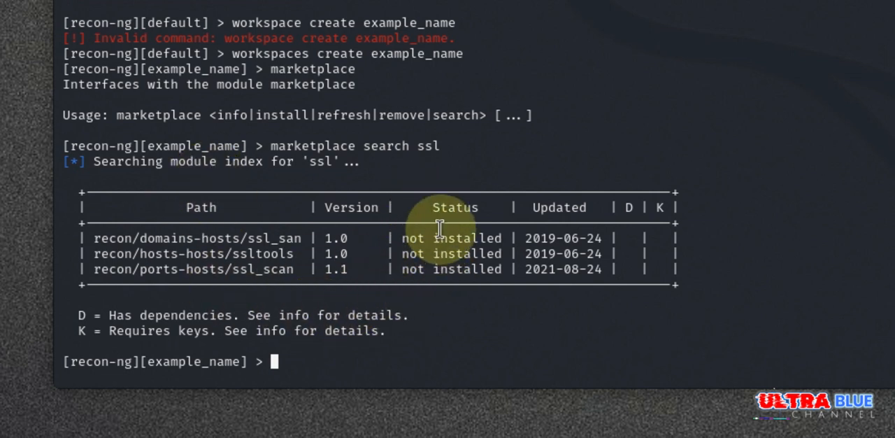
pyautogui.moveTo(565, 210)
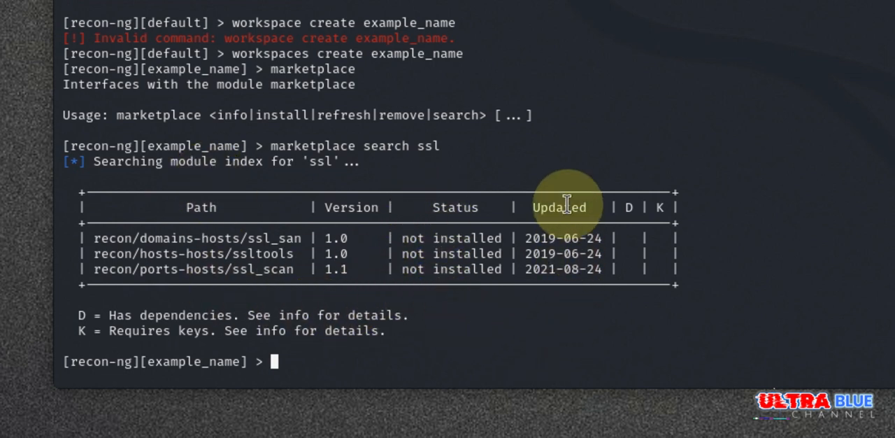
pyautogui.moveTo(542, 207)
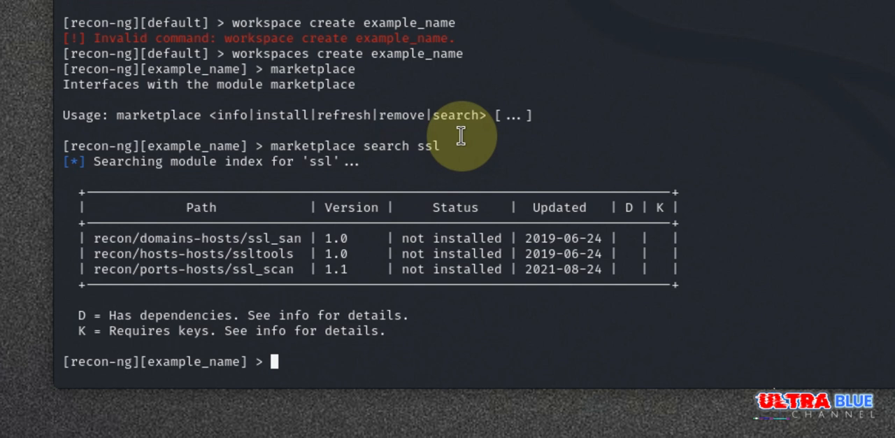
pyautogui.moveTo(587, 140)
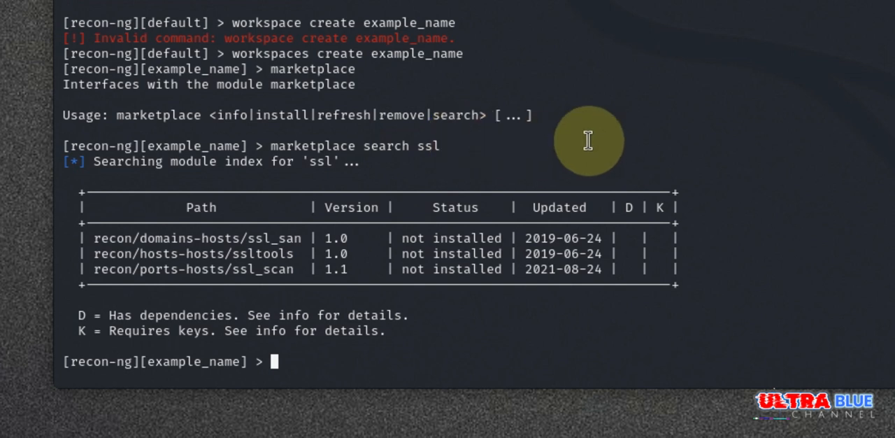
# - Show marketplace info for ssltools: SSLTools.com Host Name Lookups, version 1.0, not installed
pyautogui.write('mar')
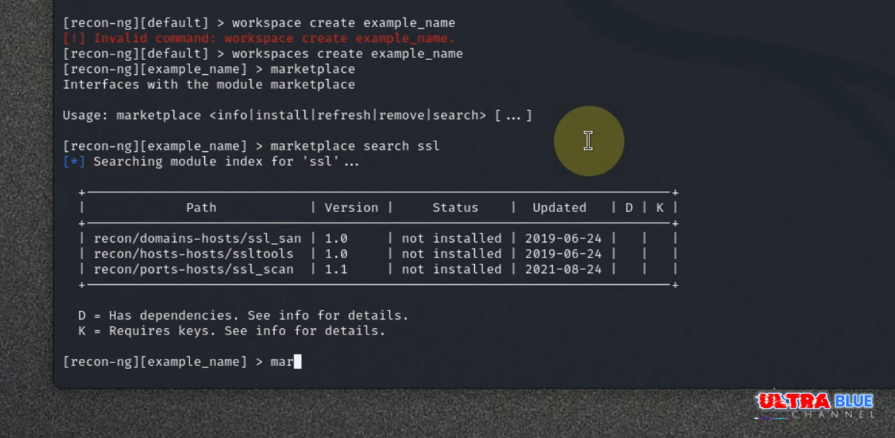
pyautogui.write('k')
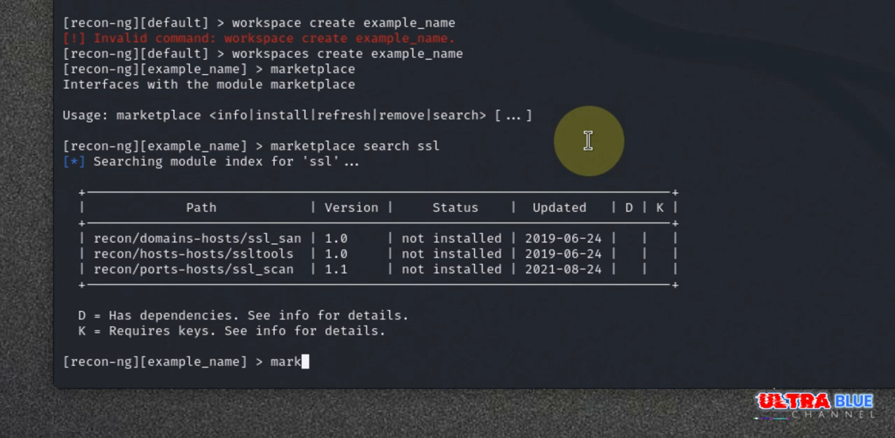
pyautogui.write('etplace in')
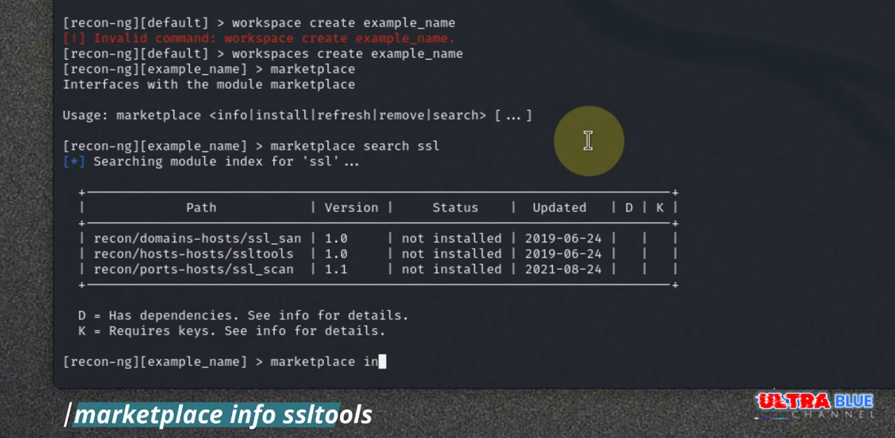
pyautogui.write('fo ss')
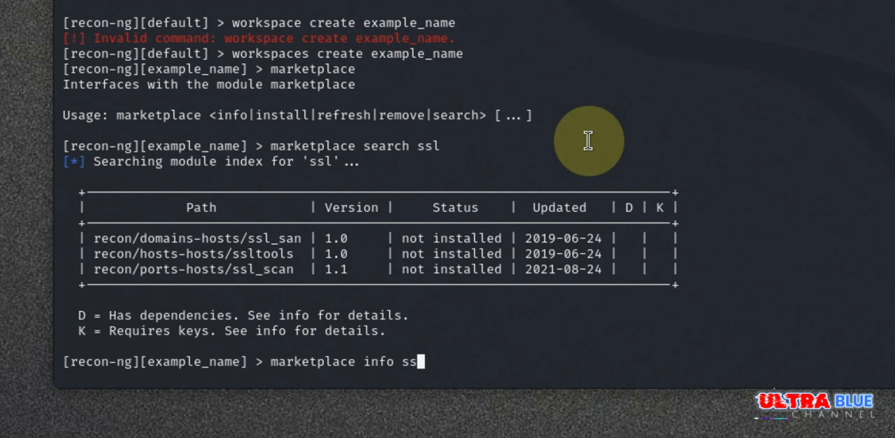
pyautogui.write('ltoo')
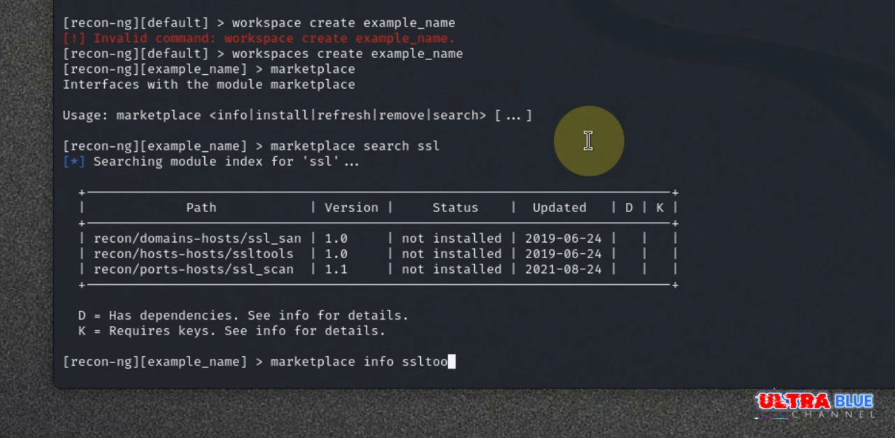
pyautogui.press('Return')
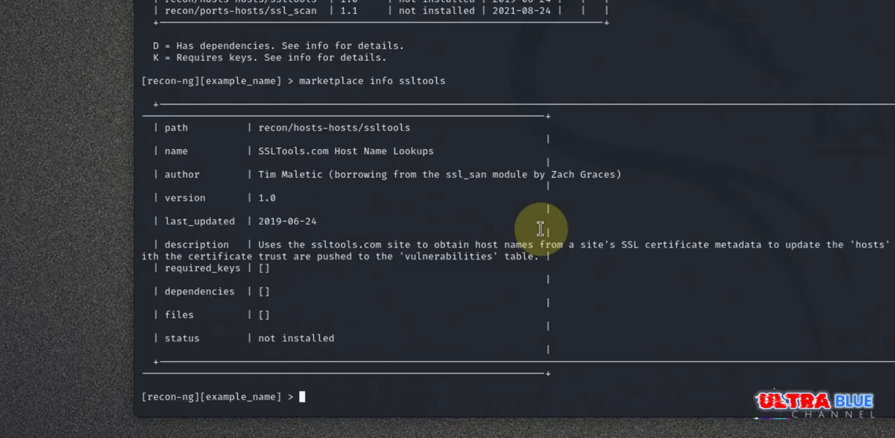
pyautogui.moveTo(486, 225)
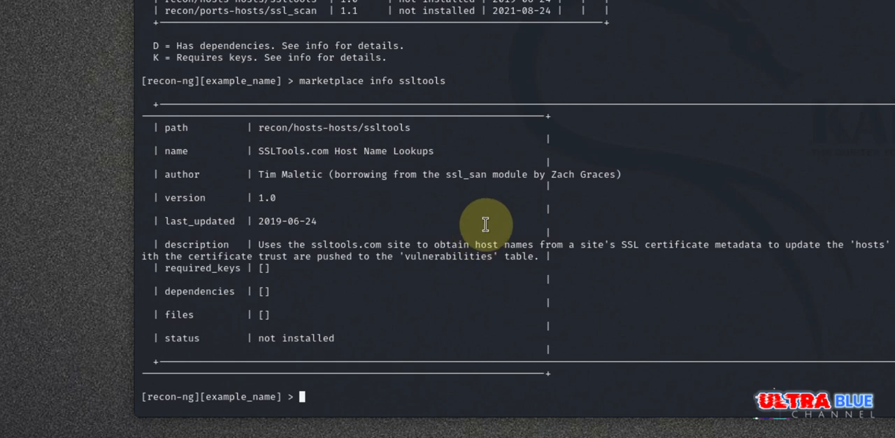
pyautogui.moveTo(217, 128)
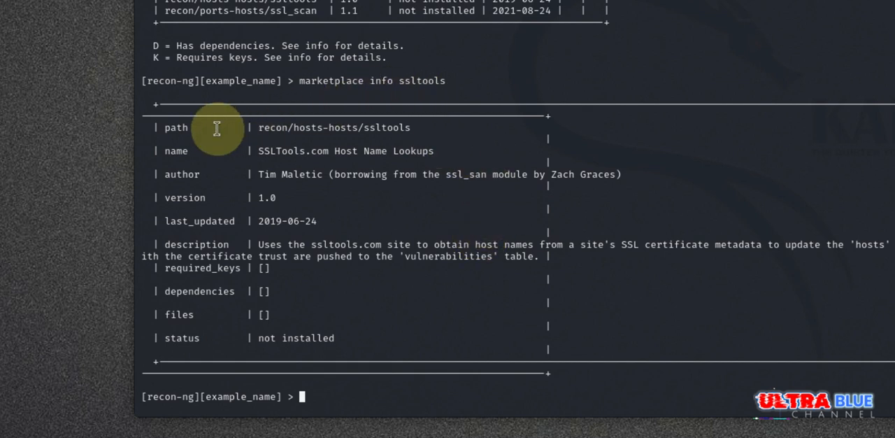
pyautogui.moveTo(264, 157)
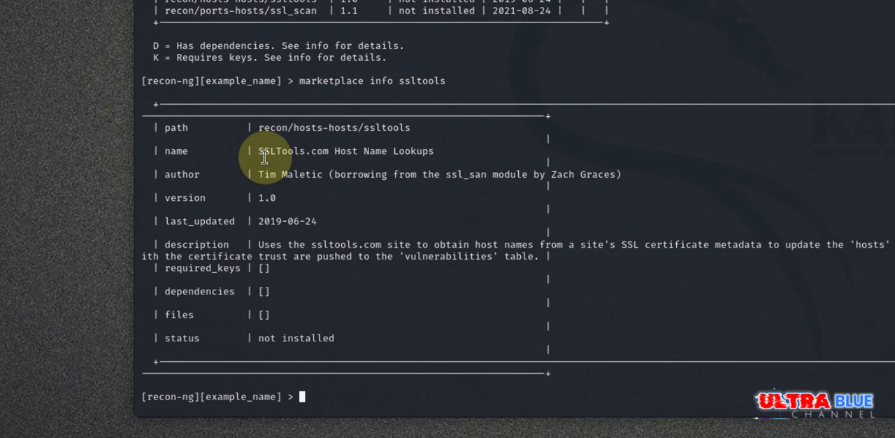
pyautogui.moveTo(241, 149)
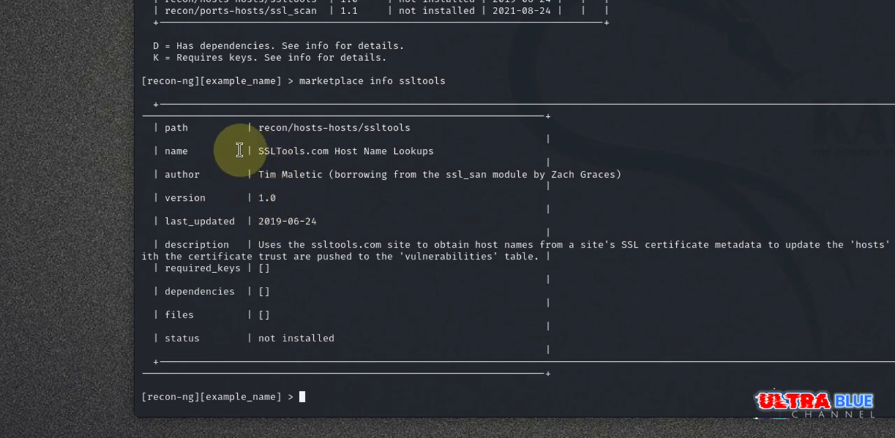
pyautogui.moveTo(260, 163)
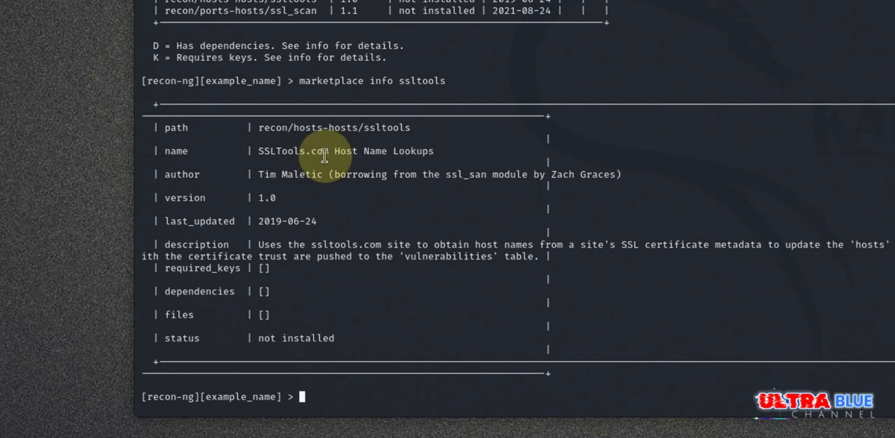
pyautogui.moveTo(274, 199)
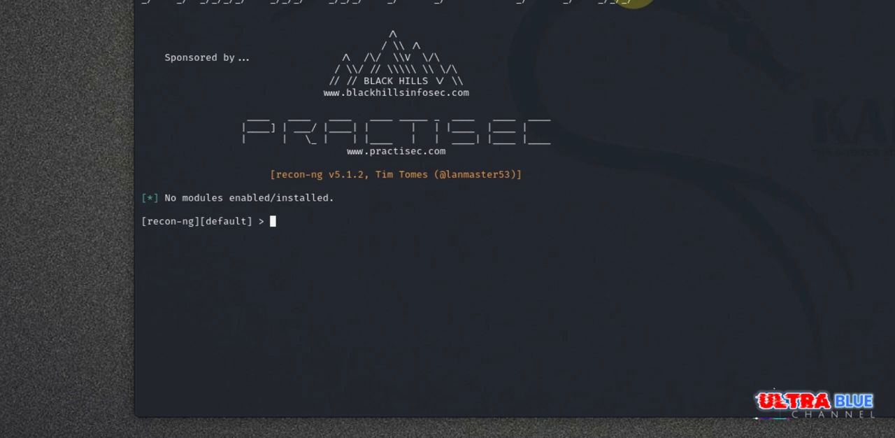
# - Install the hackertarget module from the marketplace, adding recon/domains-hosts/hackertarget
pyautogui.write('market')
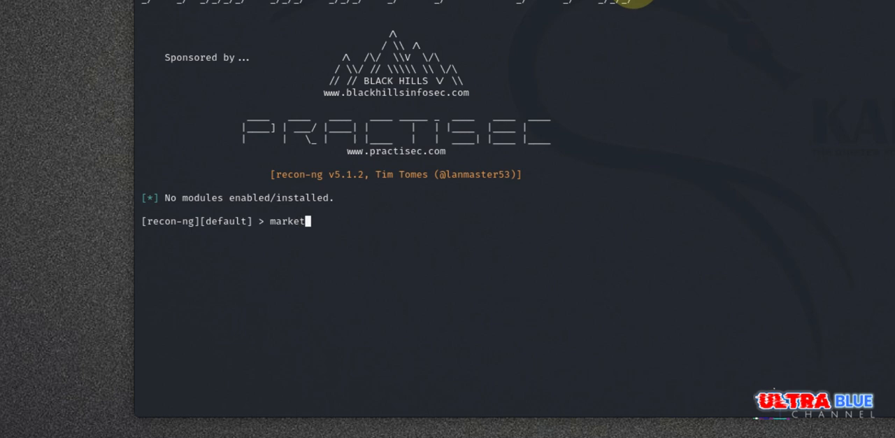
pyautogui.write('place')
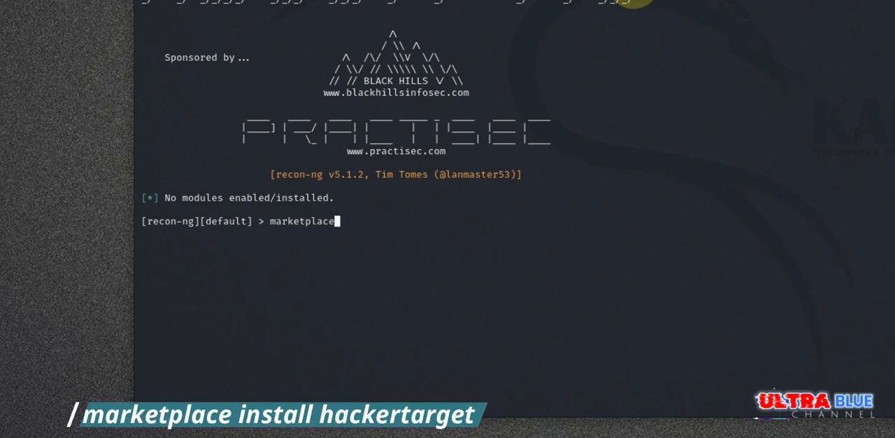
pyautogui.write('install')
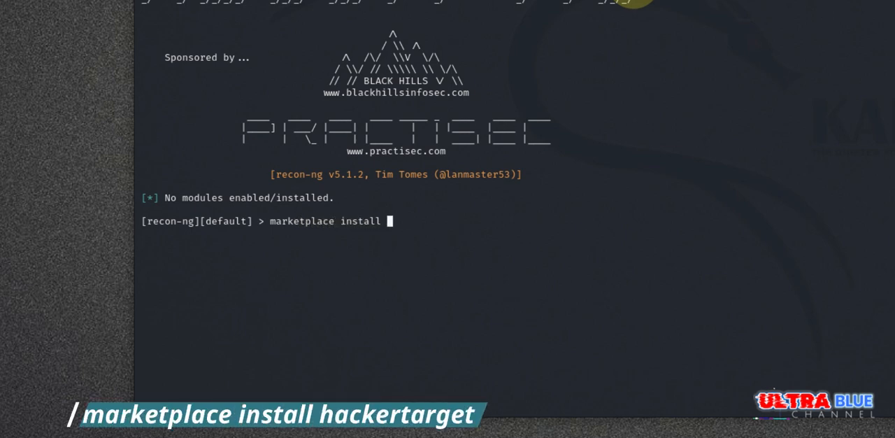
pyautogui.write('hackertar')
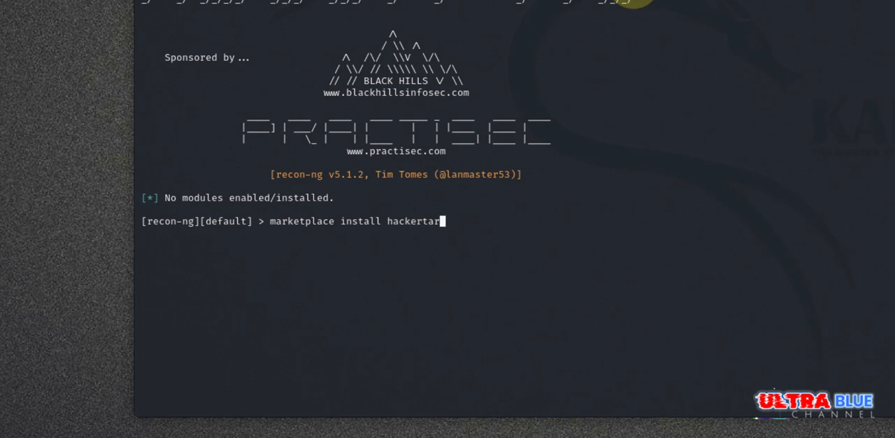
pyautogui.press('Return')
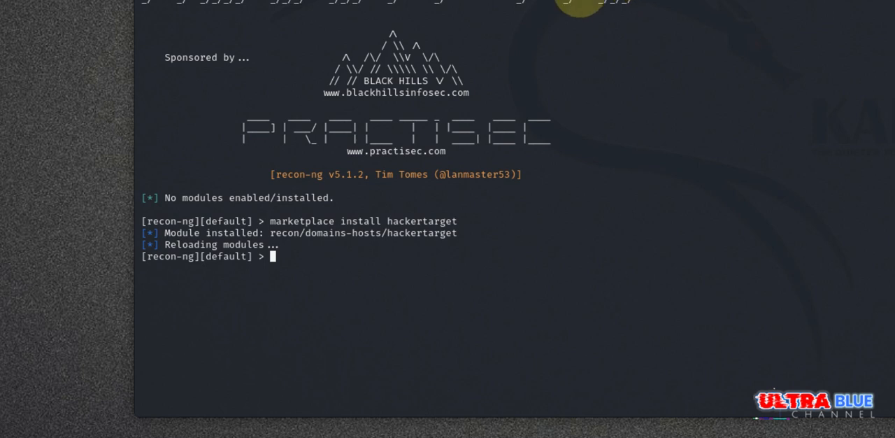
pyautogui.moveTo(434, 274)
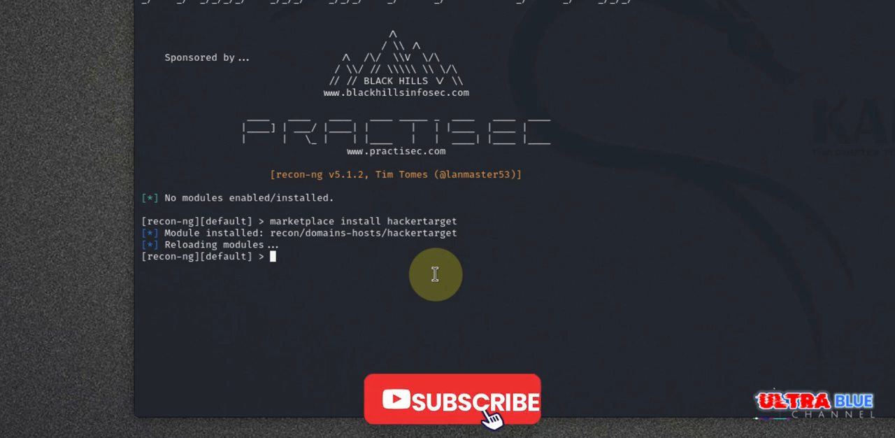
# - Attempt 'load' and 'load module', both rejected as invalid commands
pyautogui.click(453, 398)
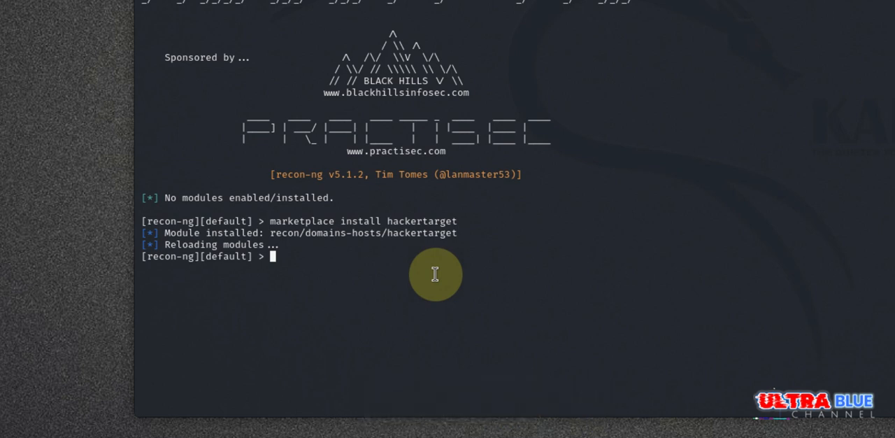
pyautogui.write('loa')
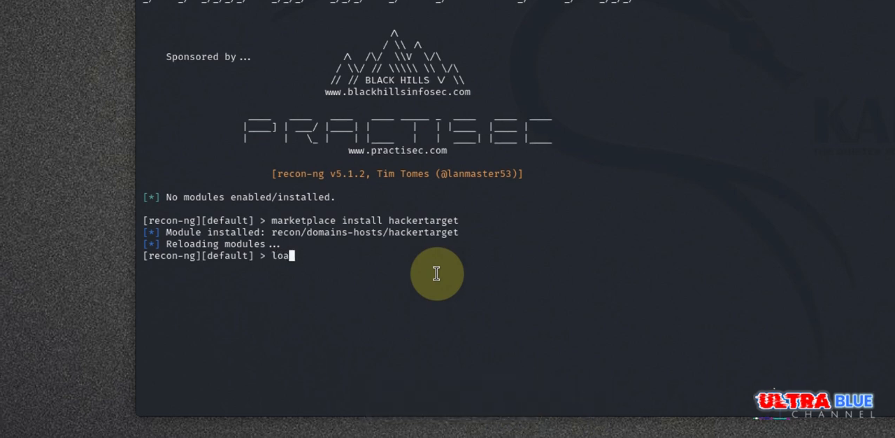
pyautogui.write('d')
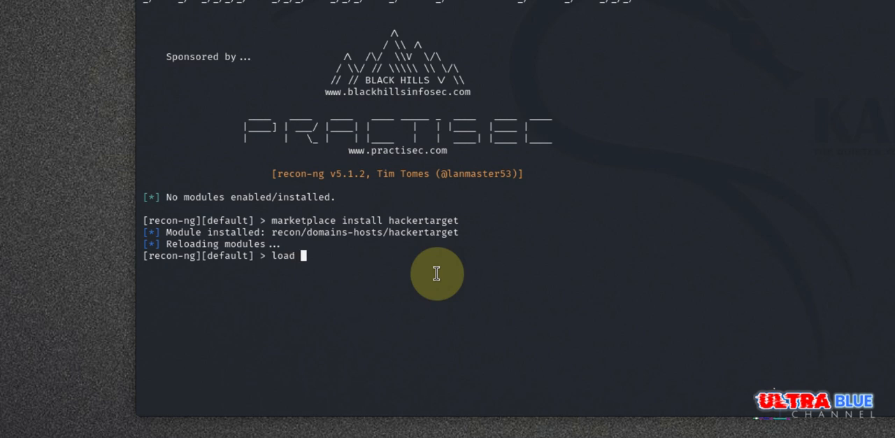
pyautogui.press('Return')
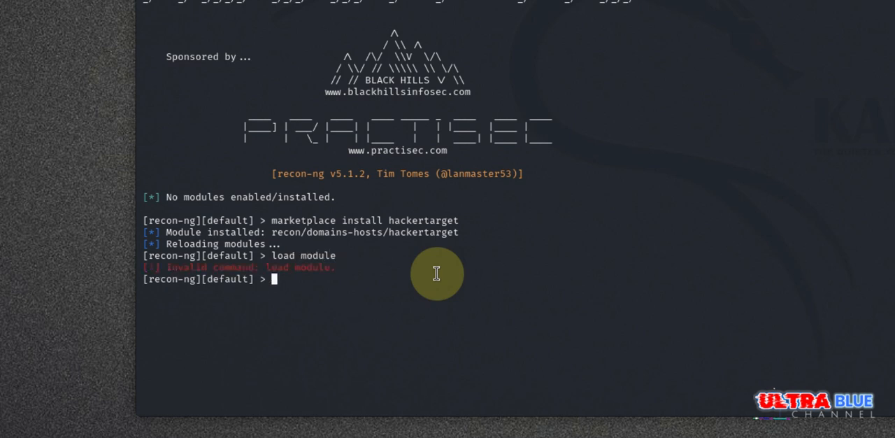
pyautogui.write('load module')
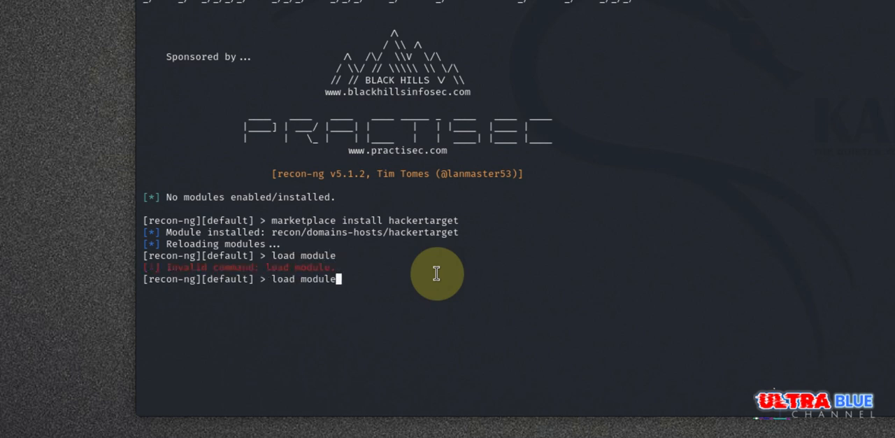
pyautogui.press('Return')
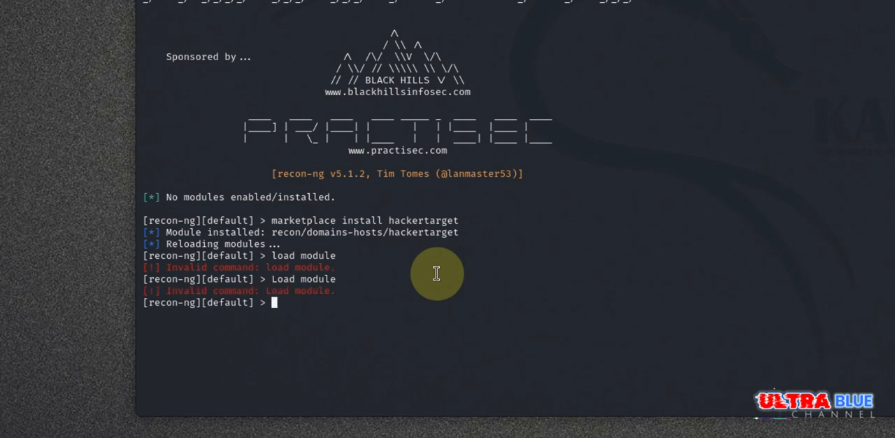
# - Run 'modules load hackertarget' so the prompt enters the hackertarget module context
pyautogui.write('m')
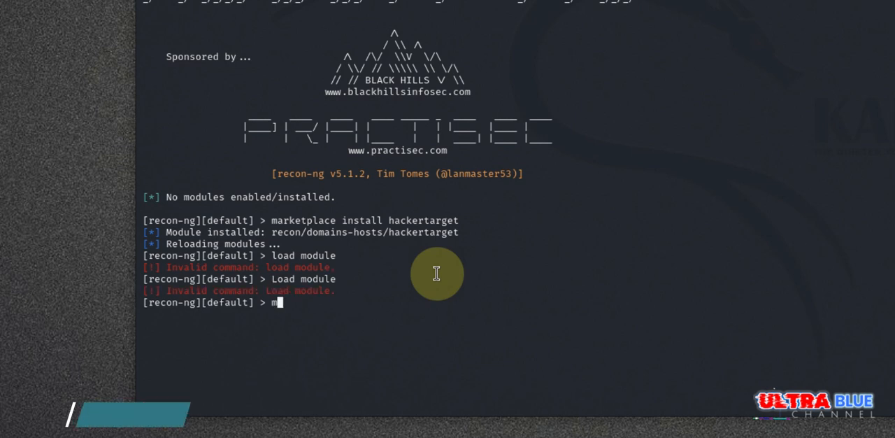
pyautogui.write('odules load')
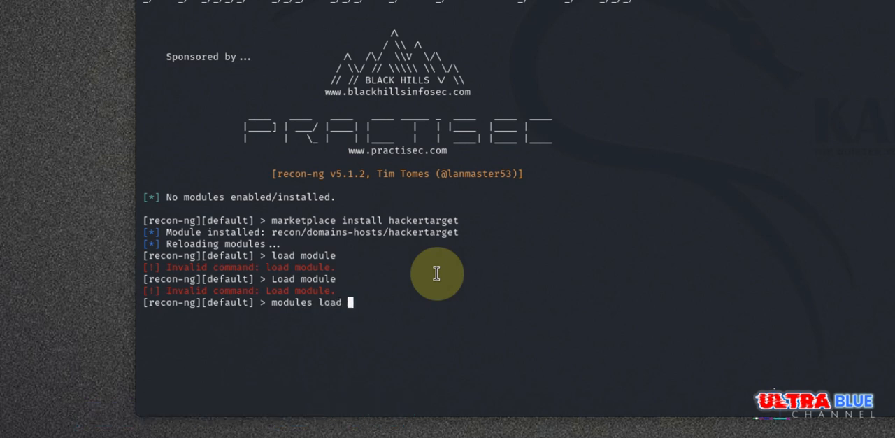
pyautogui.write('ha')
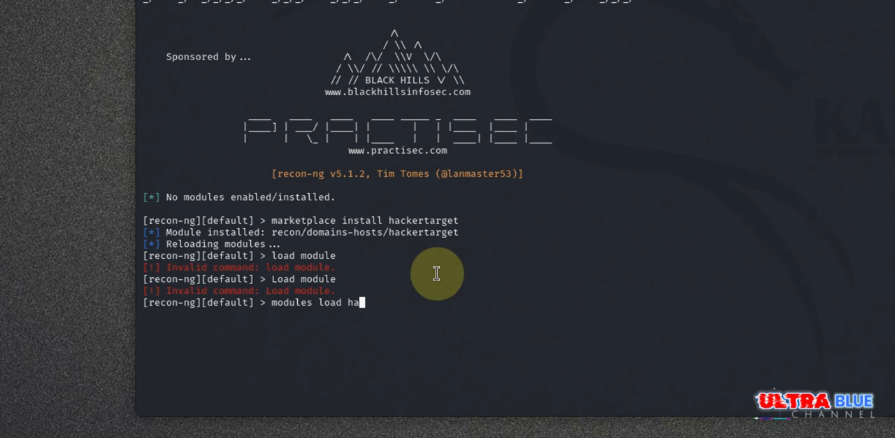
pyautogui.write('ckerta')
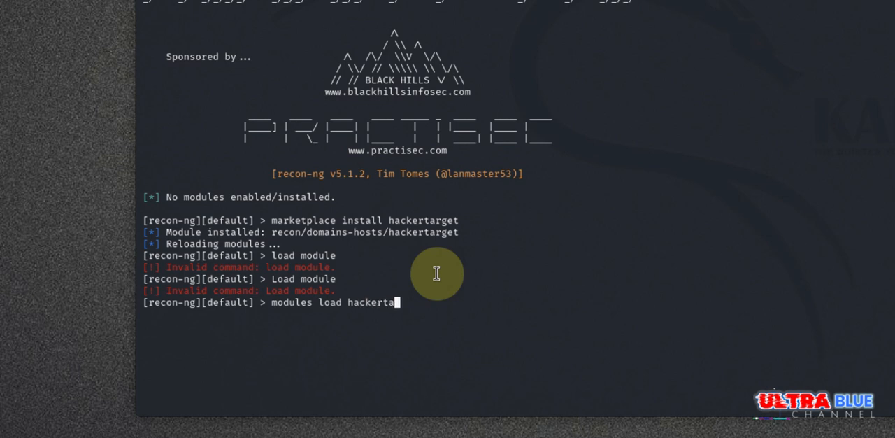
pyautogui.press('Return')
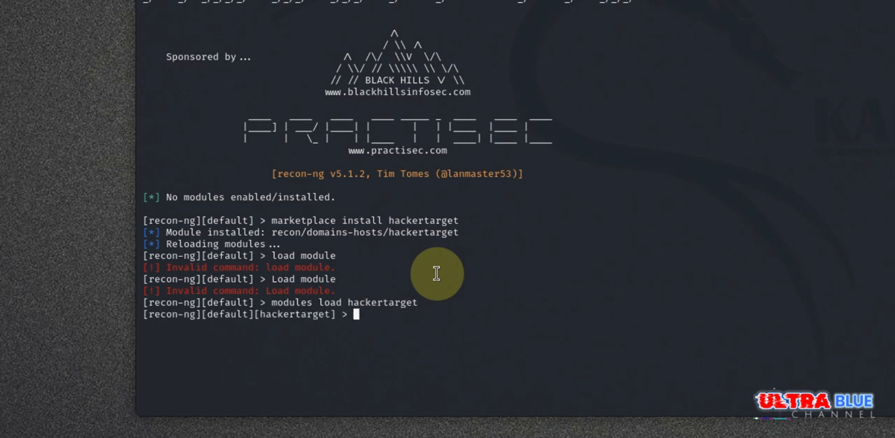
pyautogui.moveTo(333, 307)
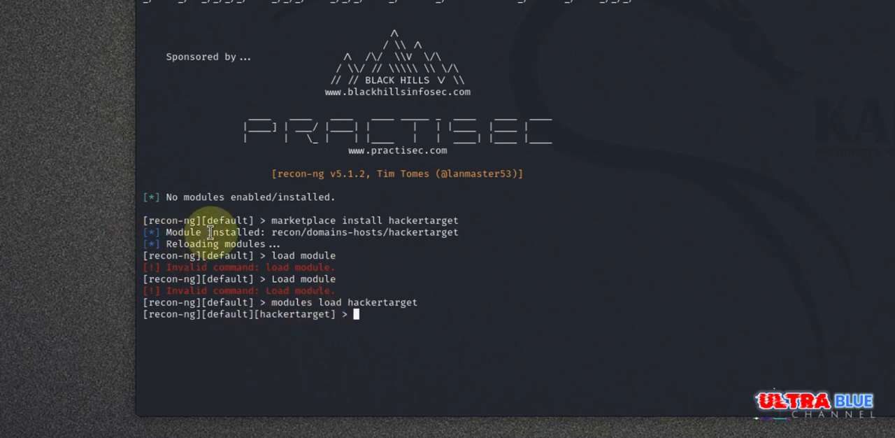
pyautogui.moveTo(593, 334)
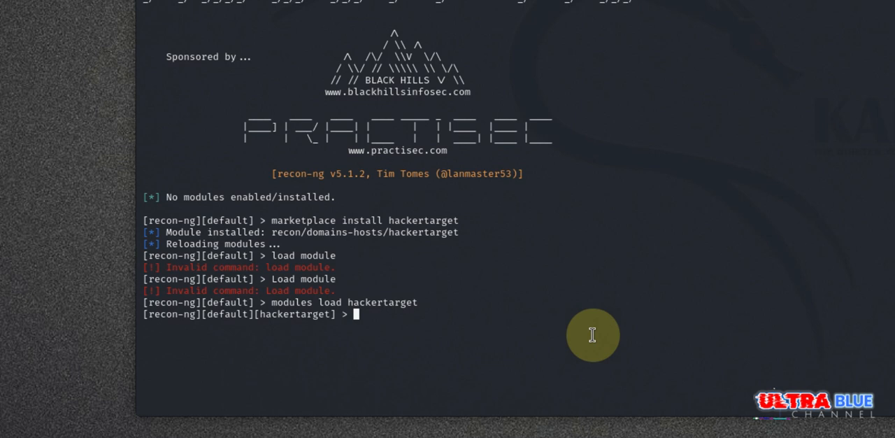
# - Run 'show options' to display the show command's usage listing framework item categories
pyautogui.write('sho')
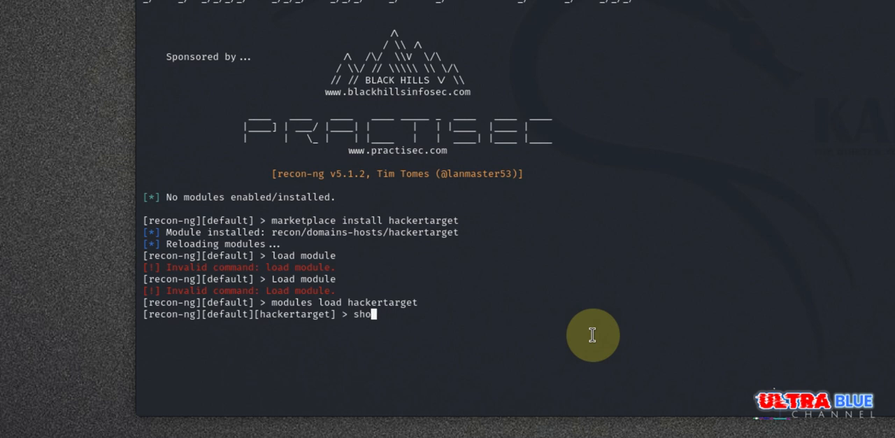
pyautogui.press('Return')
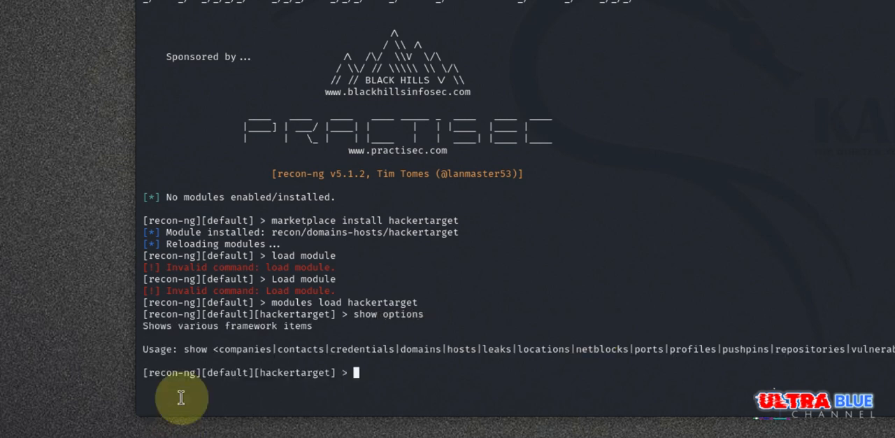
pyautogui.moveTo(381, 357)
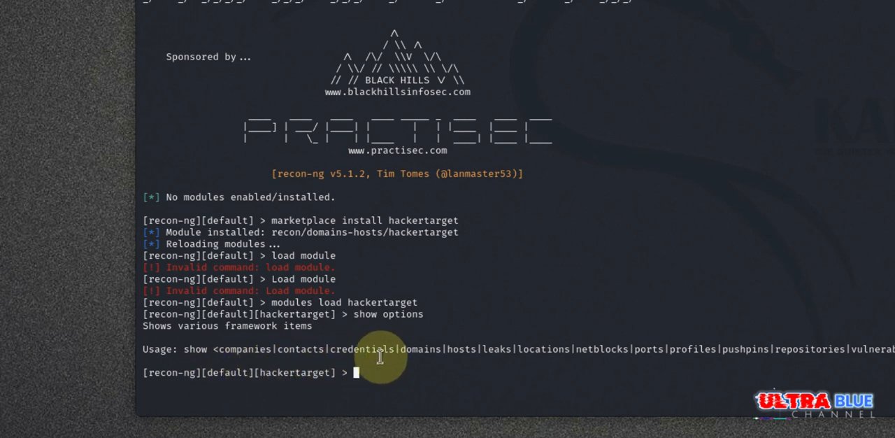
pyautogui.moveTo(446, 361)
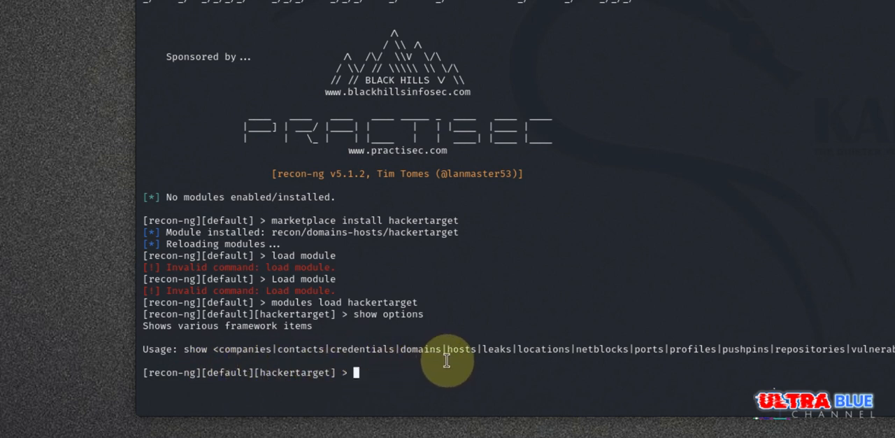
pyautogui.moveTo(509, 378)
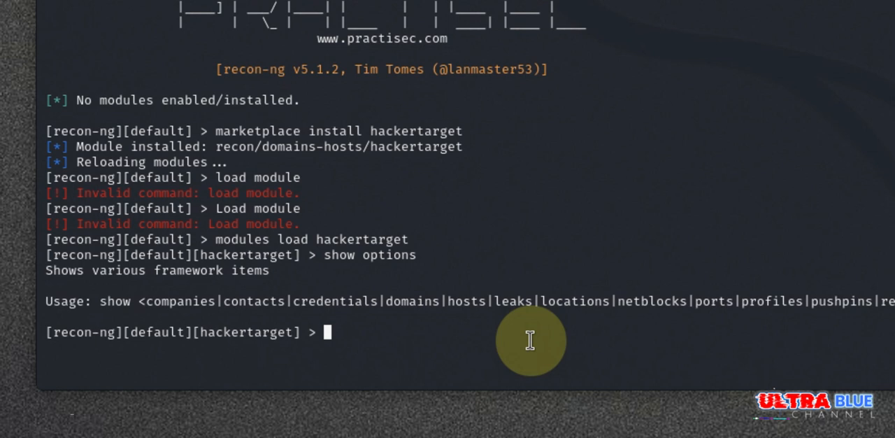
# - Set the hackertarget module's SOURCE option to tesla.com via 'options set SOURCE tesla.com'
pyautogui.write('options')
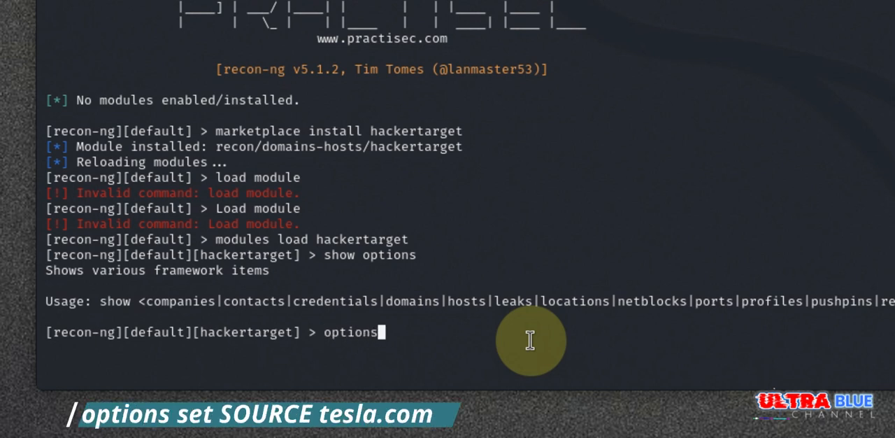
pyautogui.write('set')
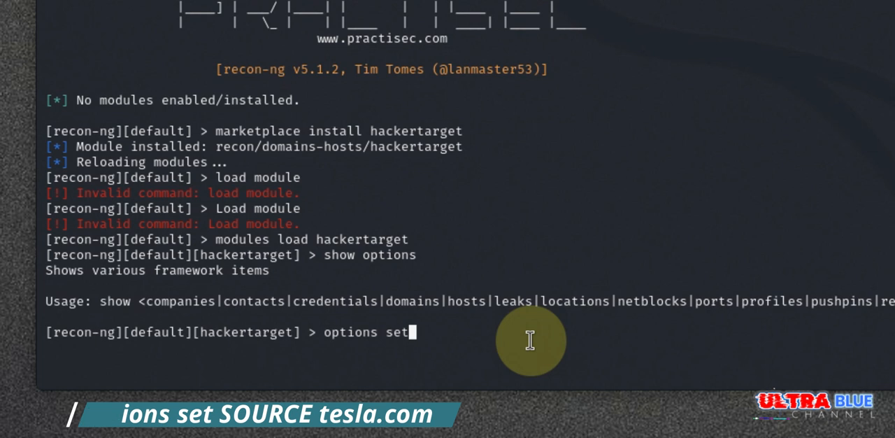
pyautogui.write('S')
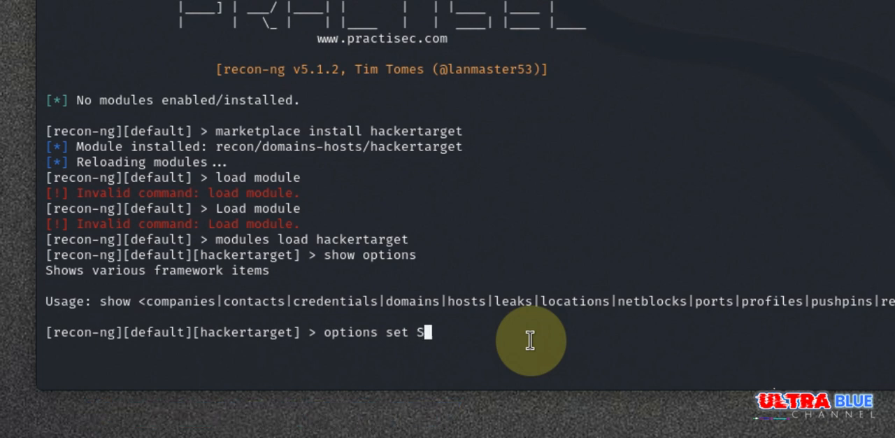
pyautogui.write('OURCE')
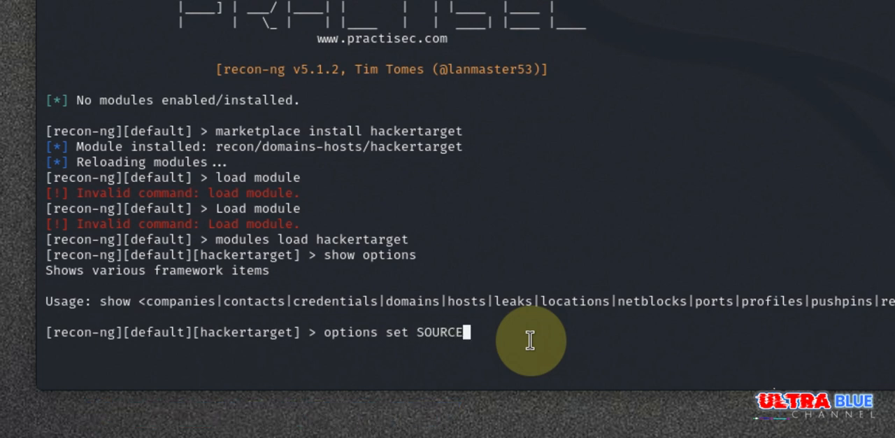
pyautogui.write('tesla.com')
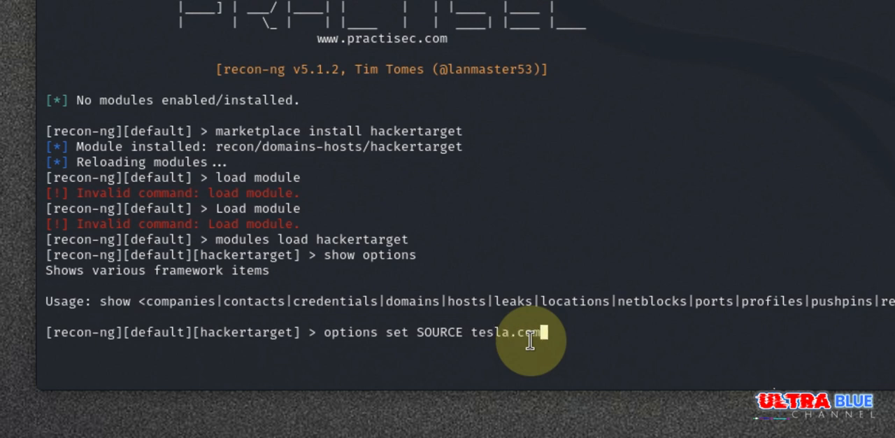
pyautogui.press('Return')
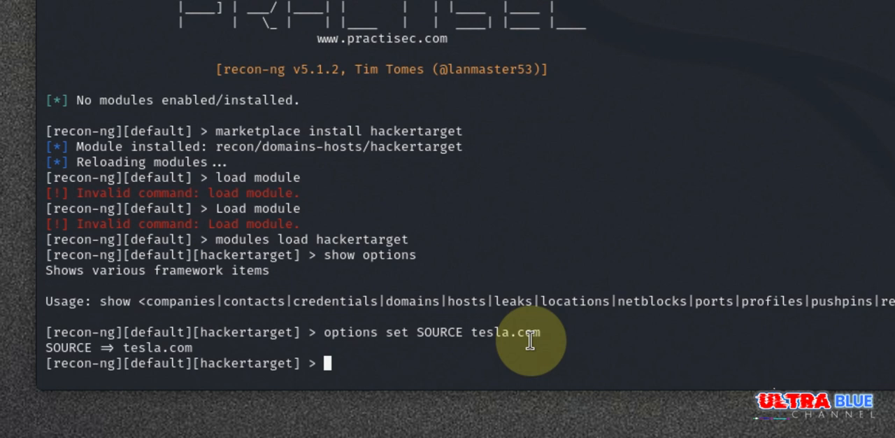
pyautogui.moveTo(105, 343)
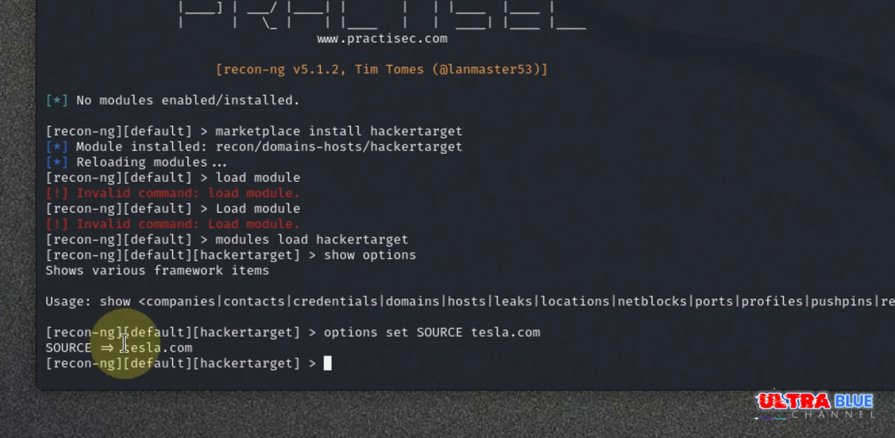
pyautogui.moveTo(748, 274)
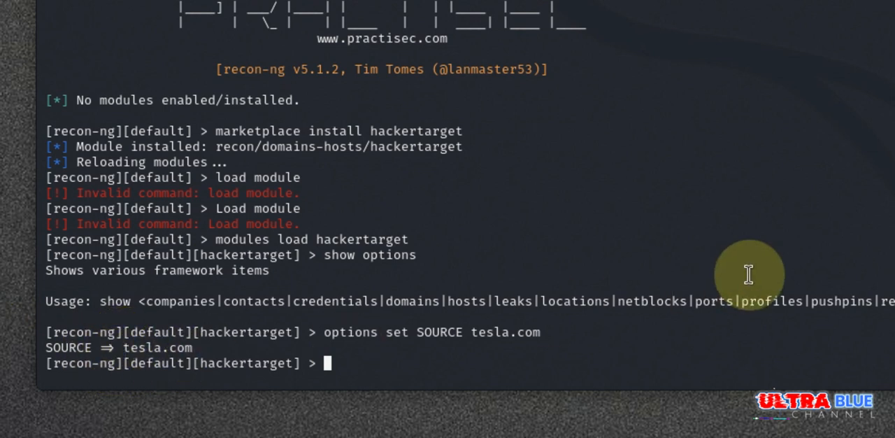
# - Show the module info: HackerTarget Lookup v1.1 with SOURCE tesla.com, required
pyautogui.write('info')
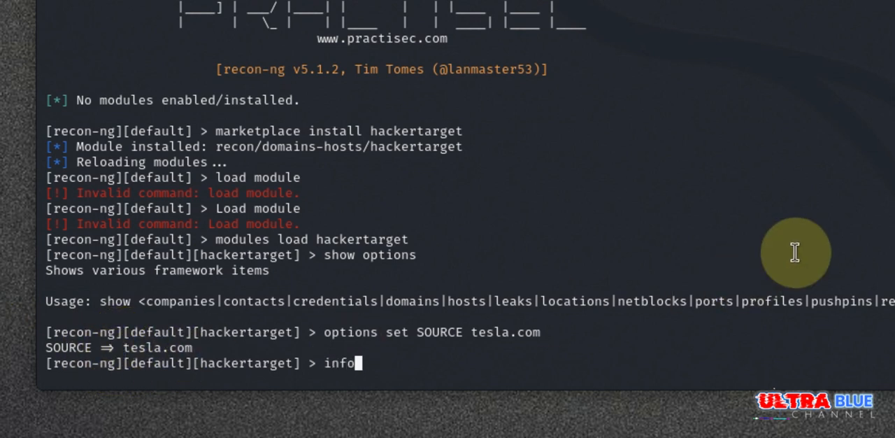
pyautogui.press('Return')
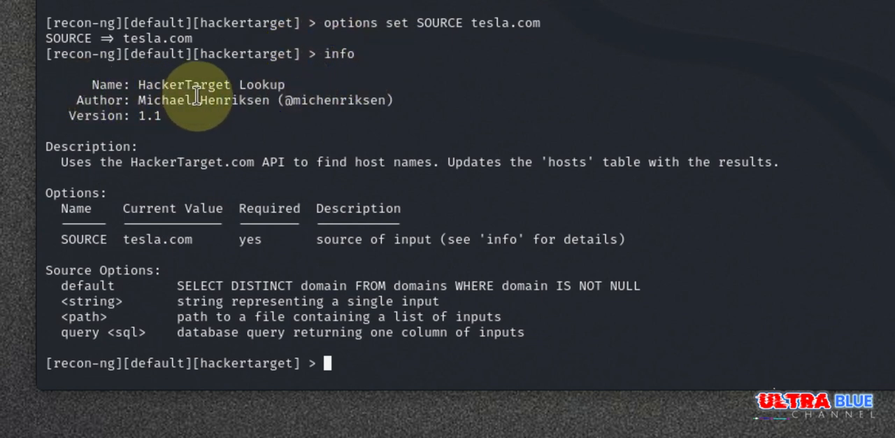
pyautogui.moveTo(129, 105)
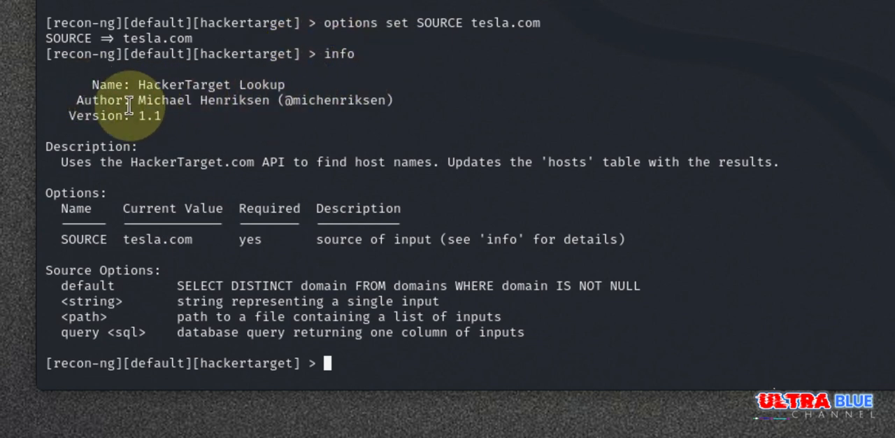
pyautogui.moveTo(199, 109)
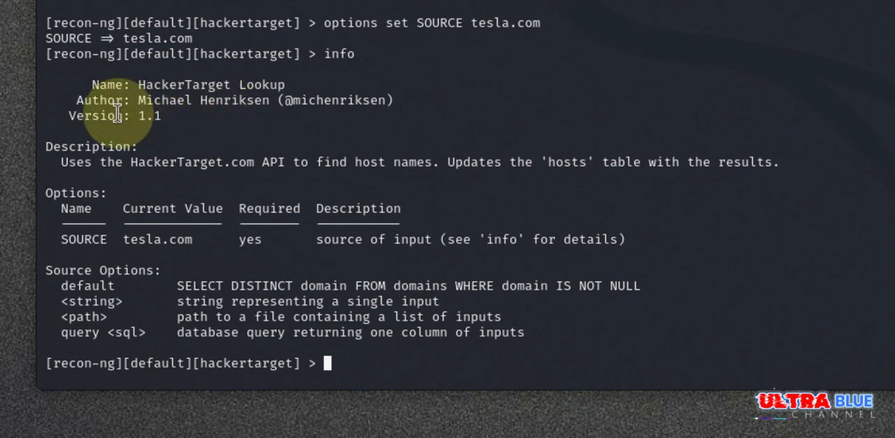
pyautogui.moveTo(171, 171)
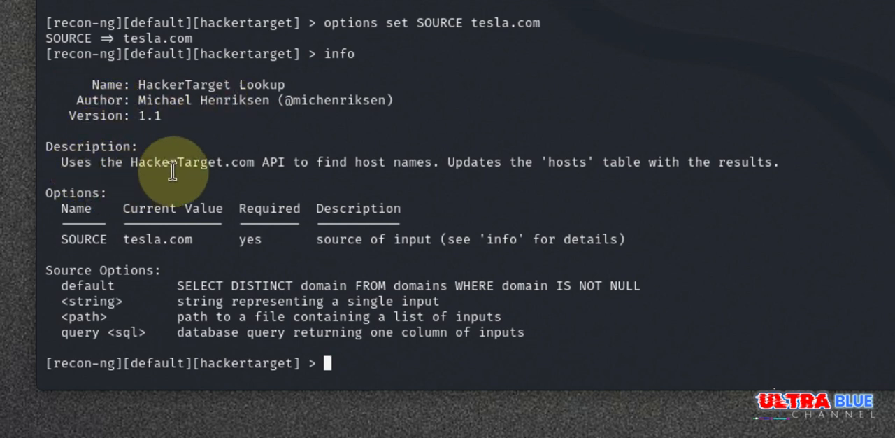
pyautogui.moveTo(384, 173)
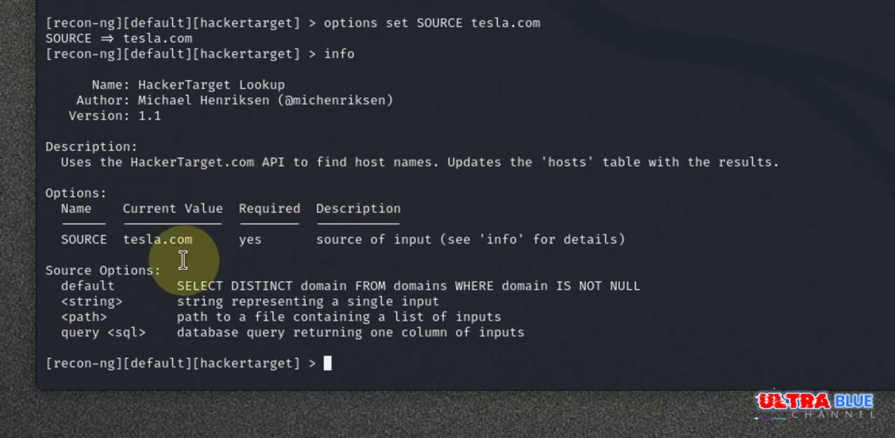
pyautogui.moveTo(201, 240)
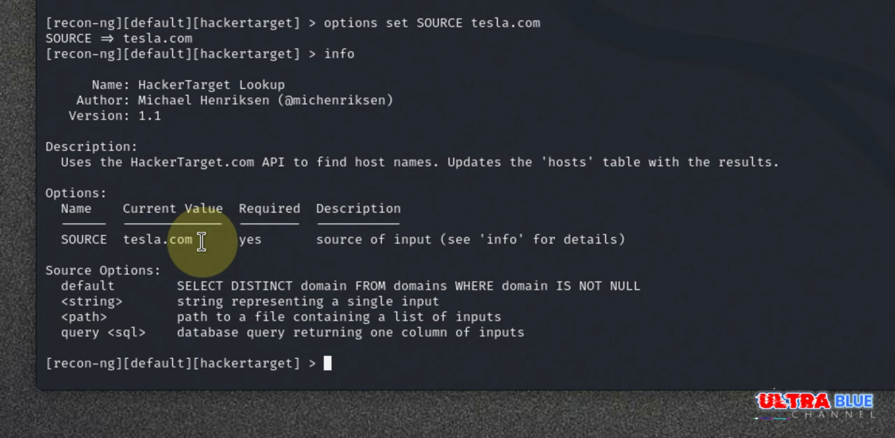
pyautogui.write('in')
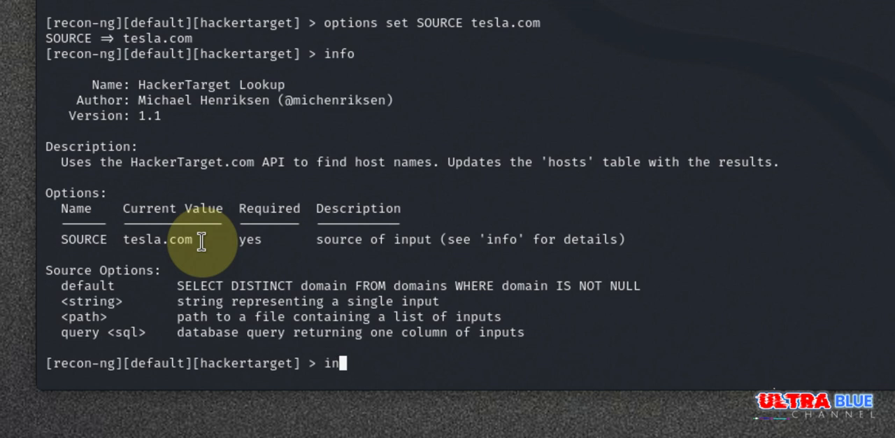
# - Print the Module Inputs table listing tesla.com as the sole input
pyautogui.write('put')
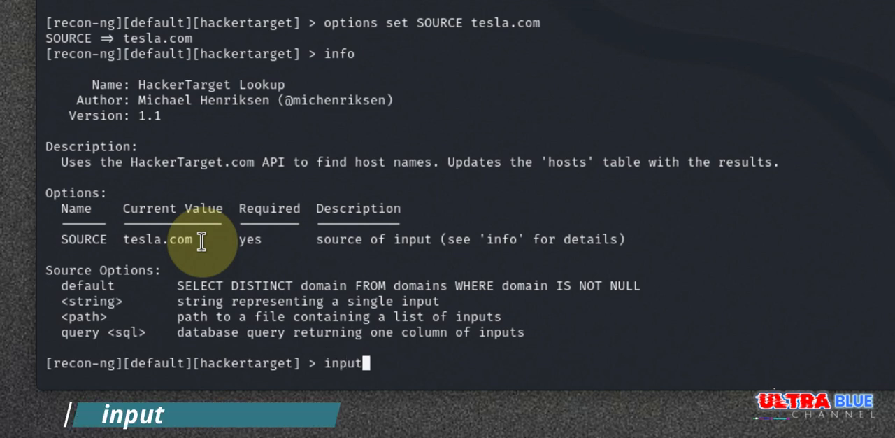
pyautogui.press('Return')
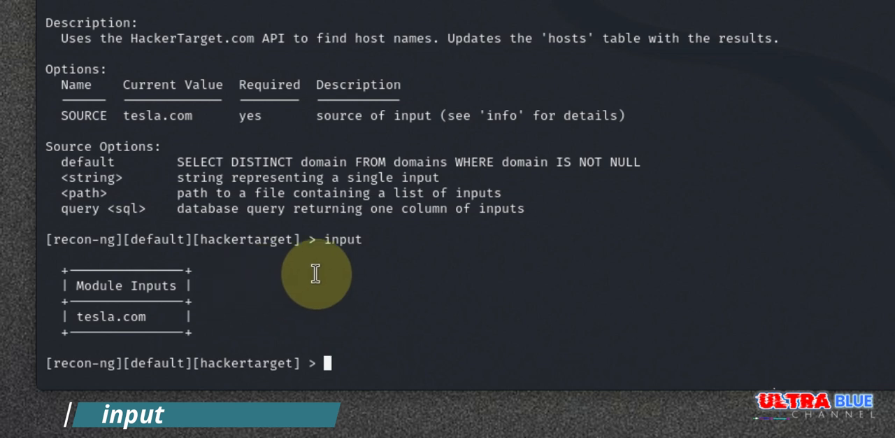
pyautogui.moveTo(104, 300)
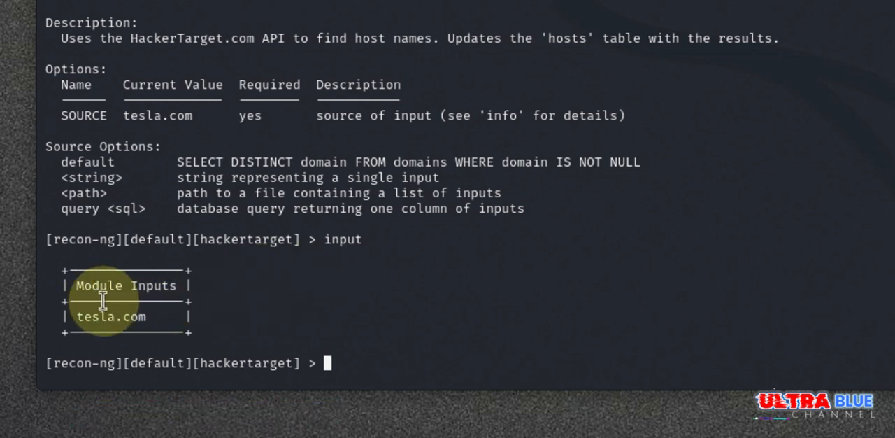
pyautogui.moveTo(106, 333)
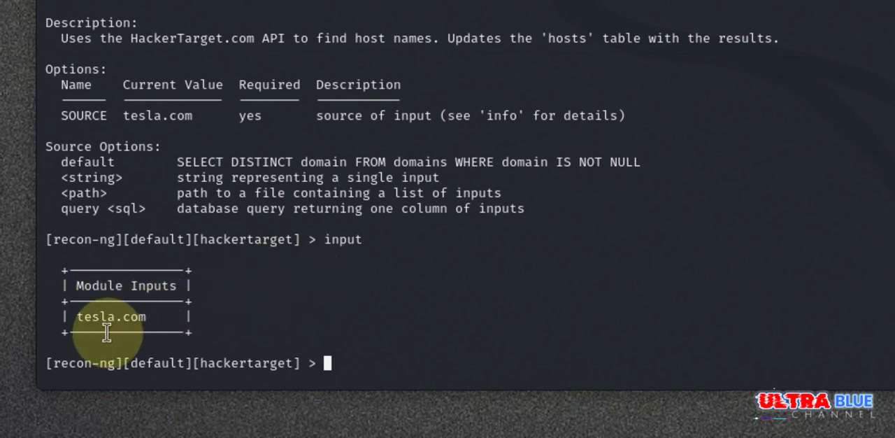
pyautogui.moveTo(224, 342)
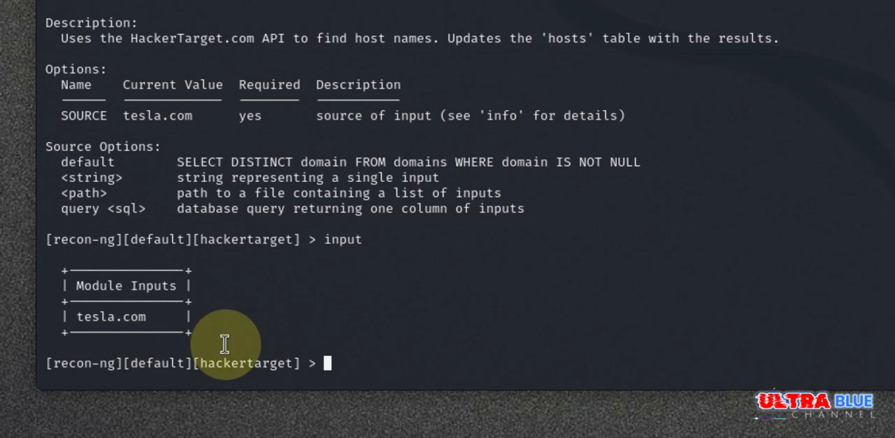
pyautogui.write('run')
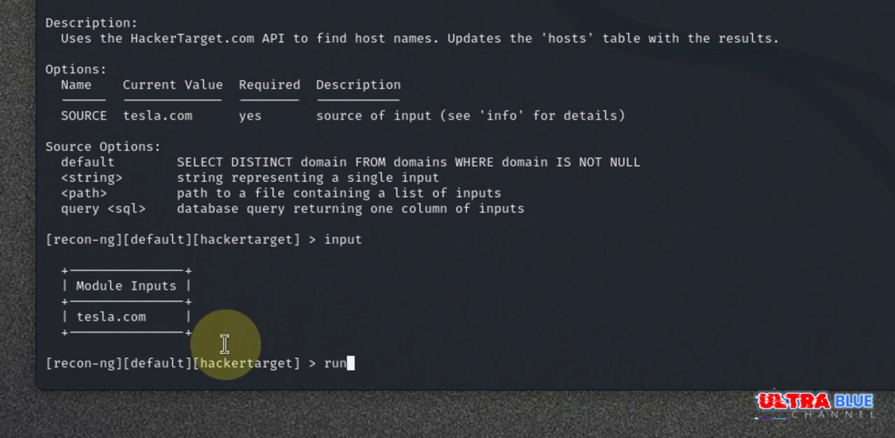
# - Run the hackertarget lookup, returning 32 tesla.com hosts such as ams13-gpgw1.tesla.com at 199.120.50.30
pyautogui.press('Return')
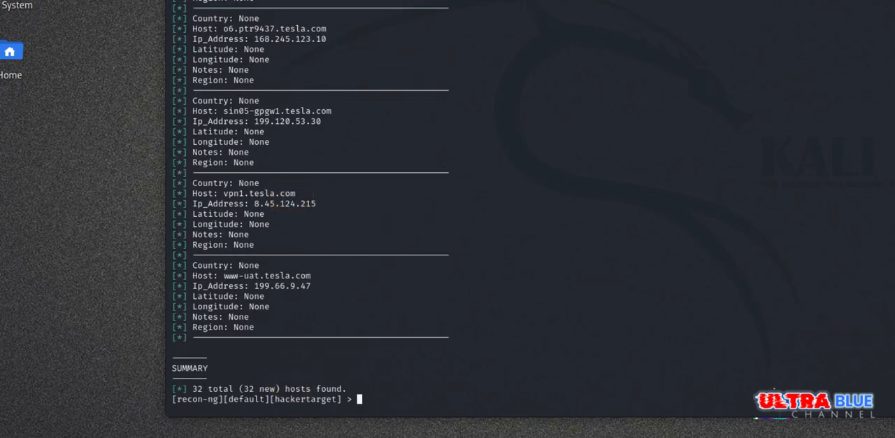
pyautogui.scroll(3)
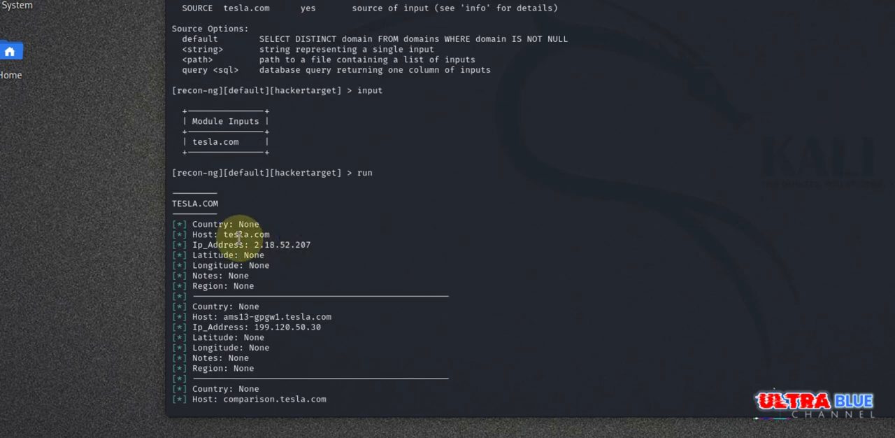
pyautogui.moveTo(293, 219)
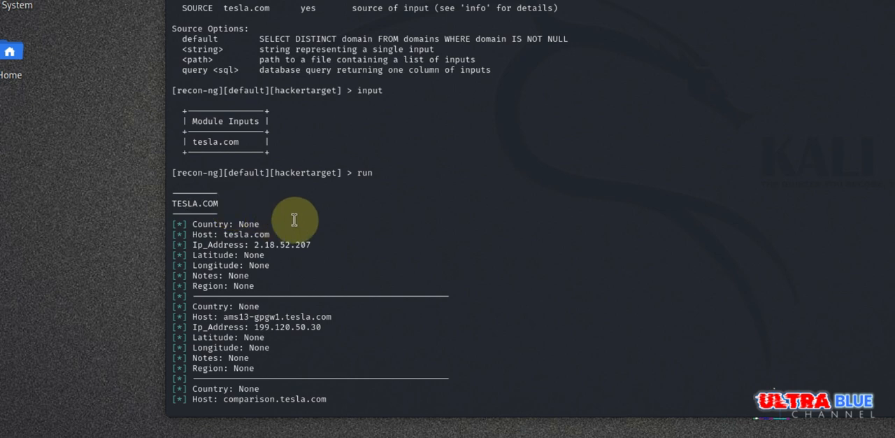
pyautogui.scroll(-3)
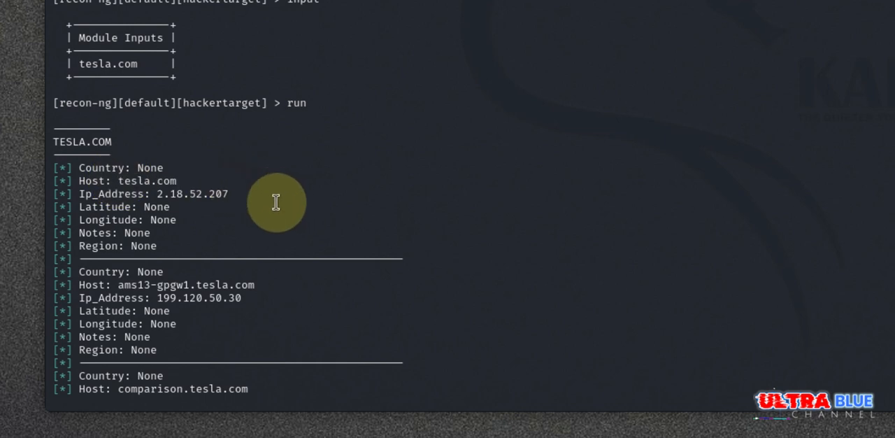
pyautogui.moveTo(171, 227)
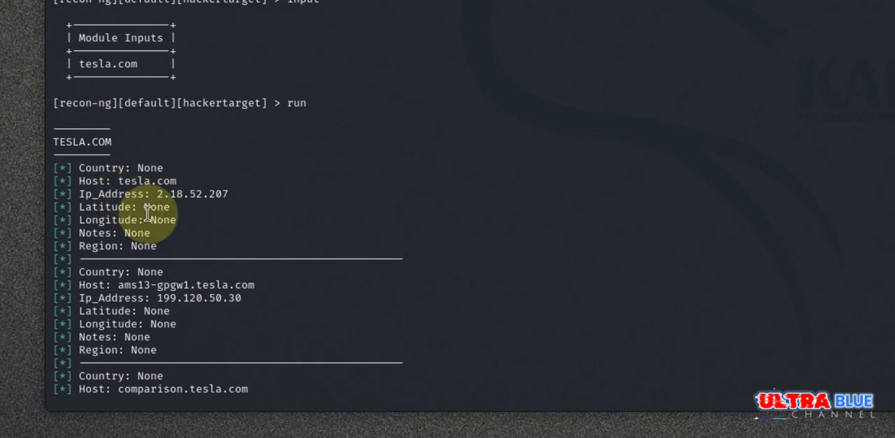
pyautogui.moveTo(230, 228)
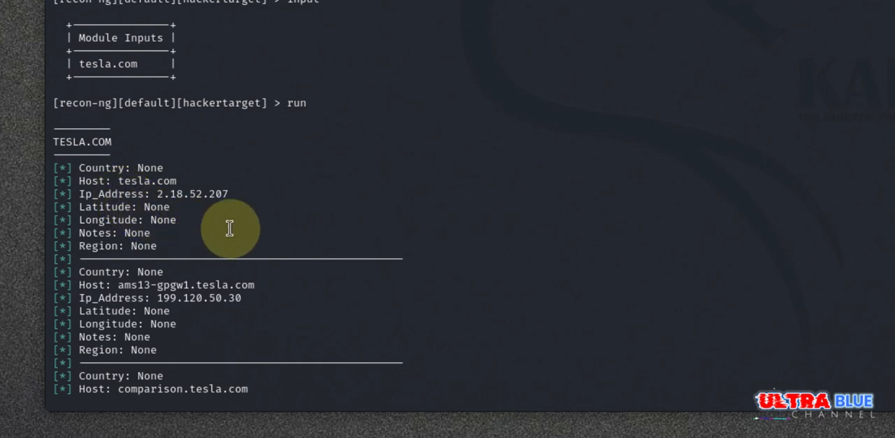
pyautogui.moveTo(58, 143)
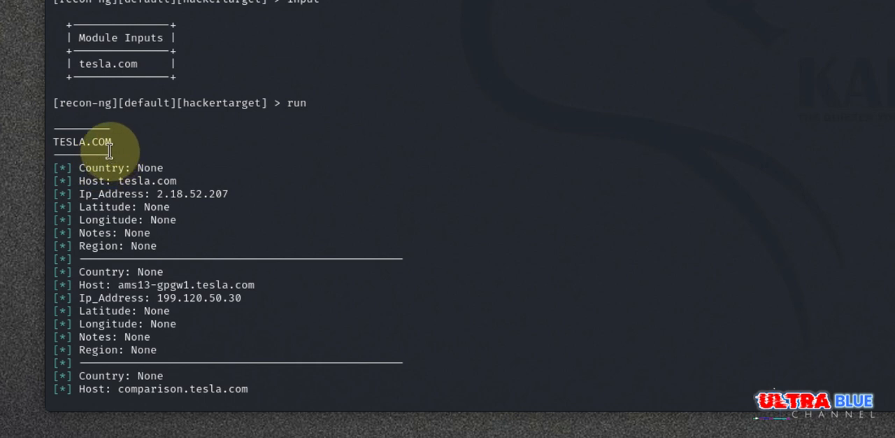
pyautogui.moveTo(165, 232)
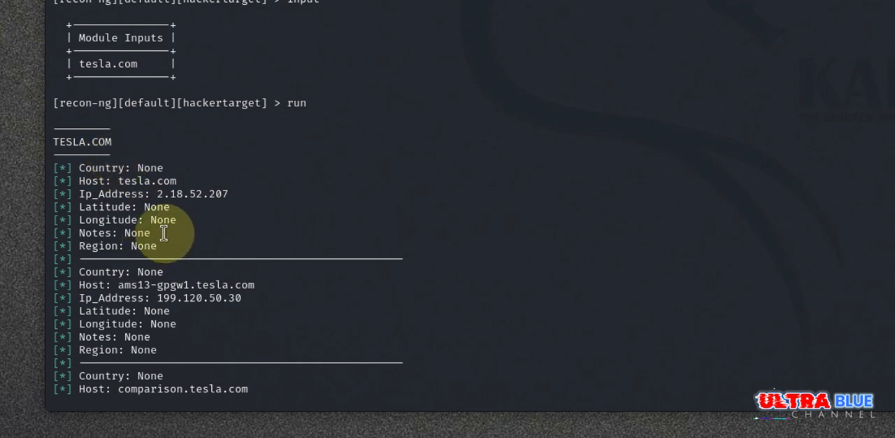
pyautogui.moveTo(199, 268)
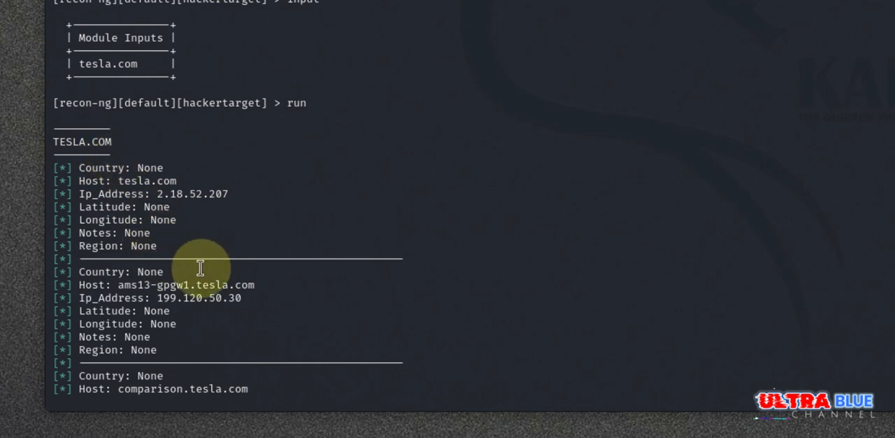
pyautogui.moveTo(255, 288)
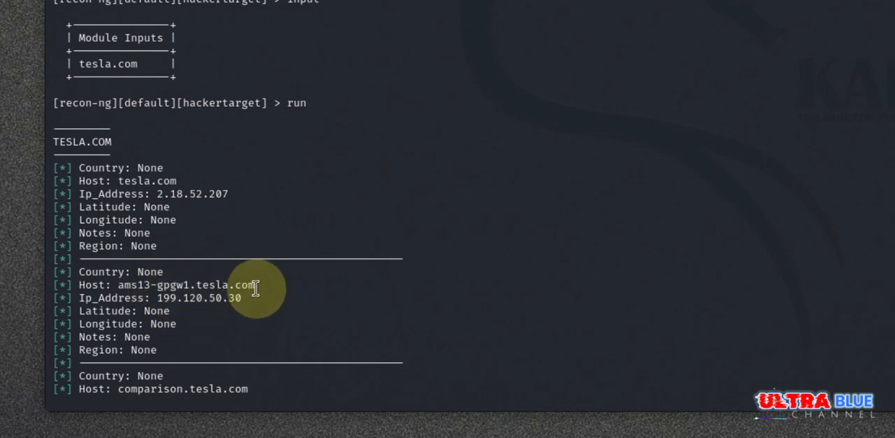
pyautogui.doubleClick(185, 284)
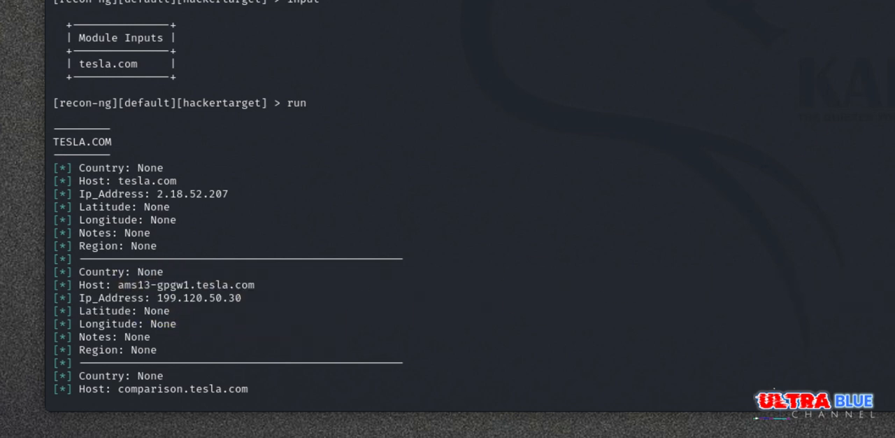
pyautogui.scroll(-3)
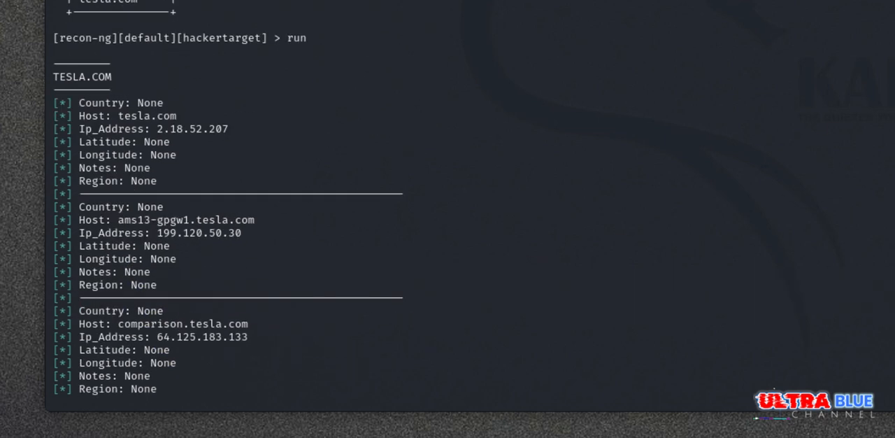
pyautogui.scroll(-3)
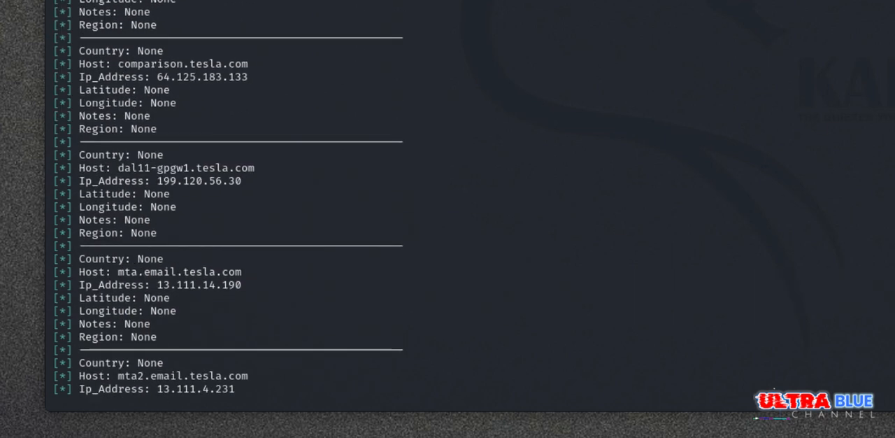
pyautogui.scroll(-3)
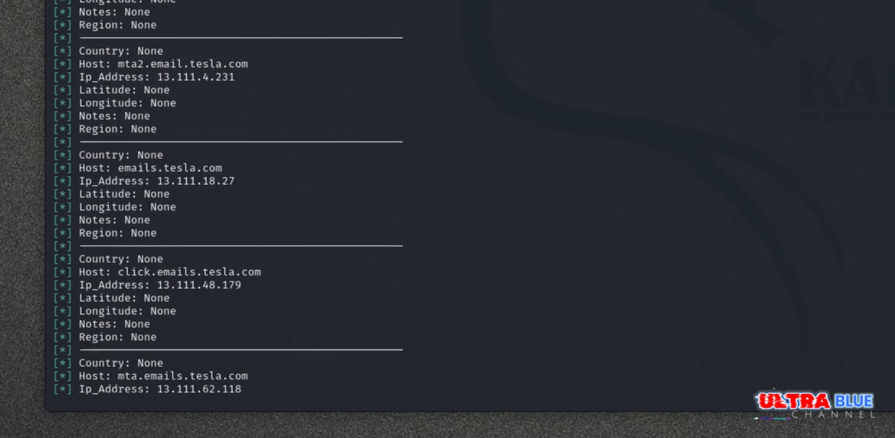
pyautogui.scroll(-3)
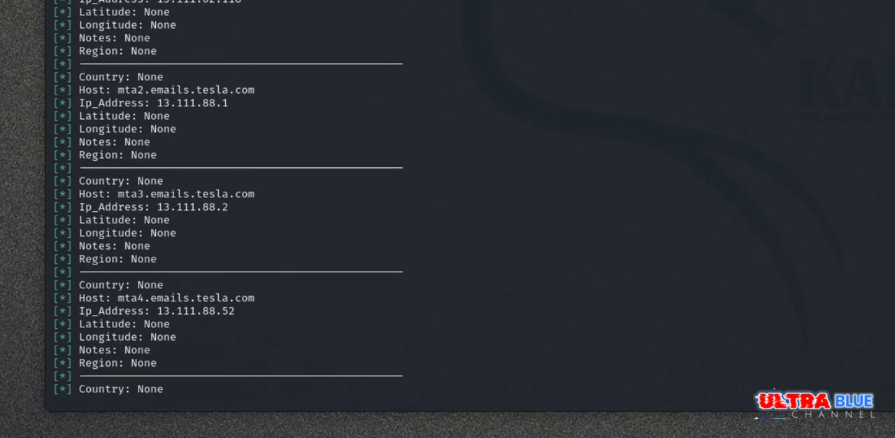
pyautogui.scroll(-3)
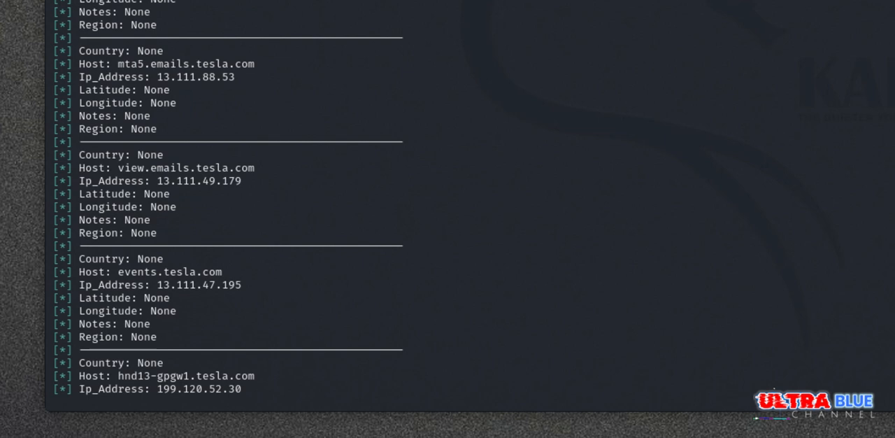
pyautogui.scroll(-3)
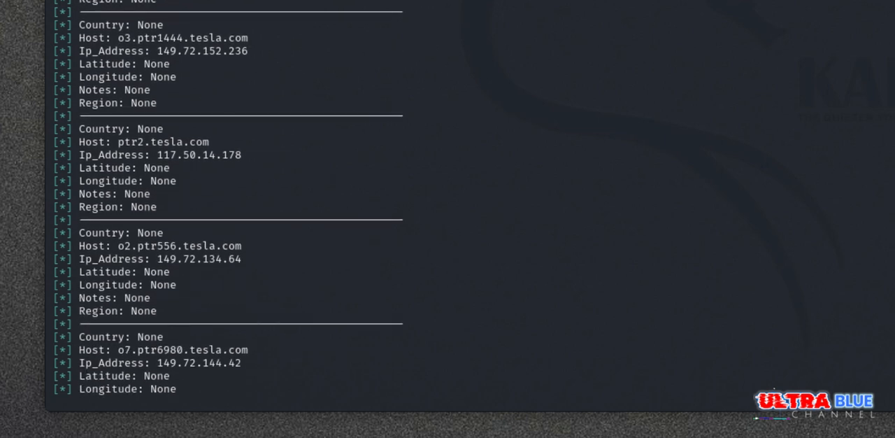
pyautogui.scroll(-3)
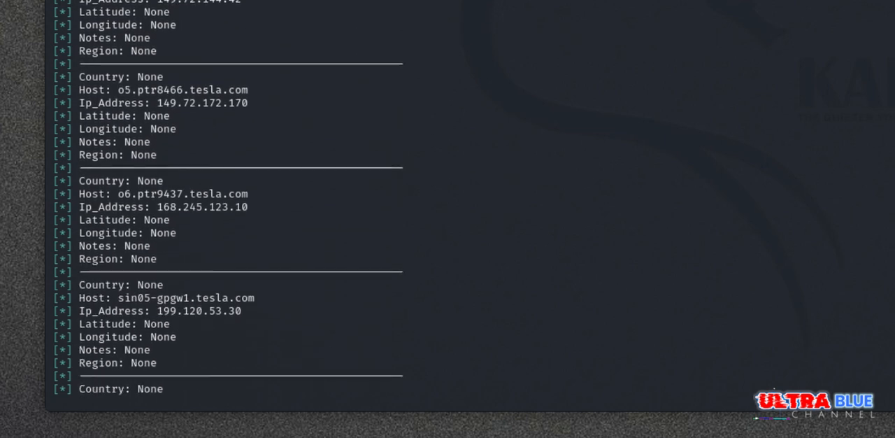
pyautogui.scroll(-3)
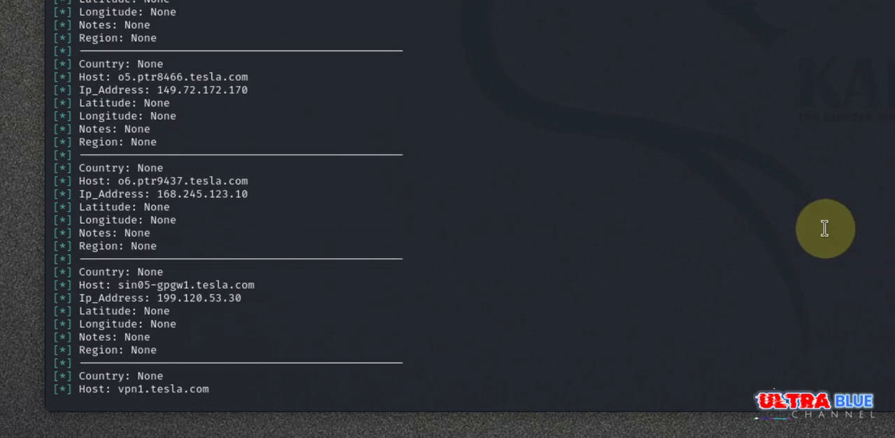